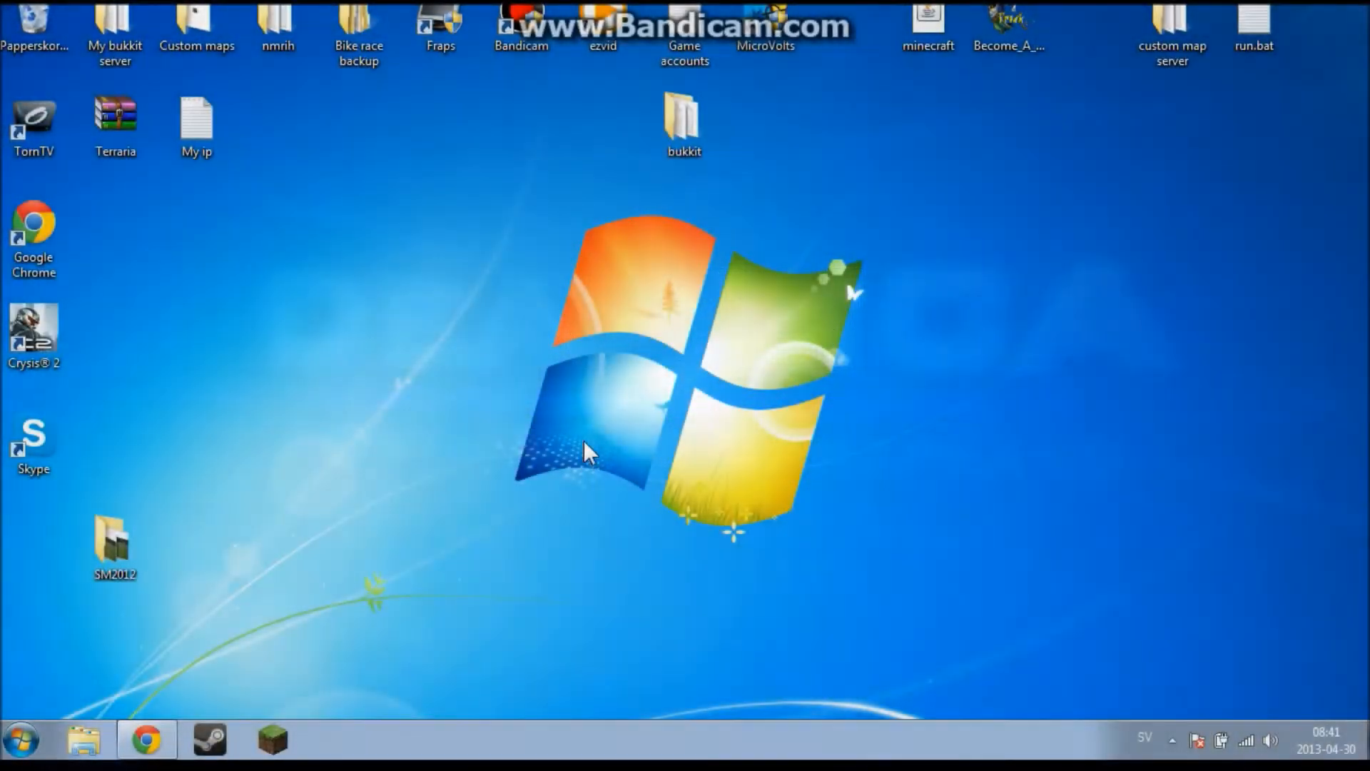
Step: Search Google for the Essentials Minecraft plugin and reach its dev.bukkit.org project page
{"action": "double_click", "coordinate": [684, 119]}
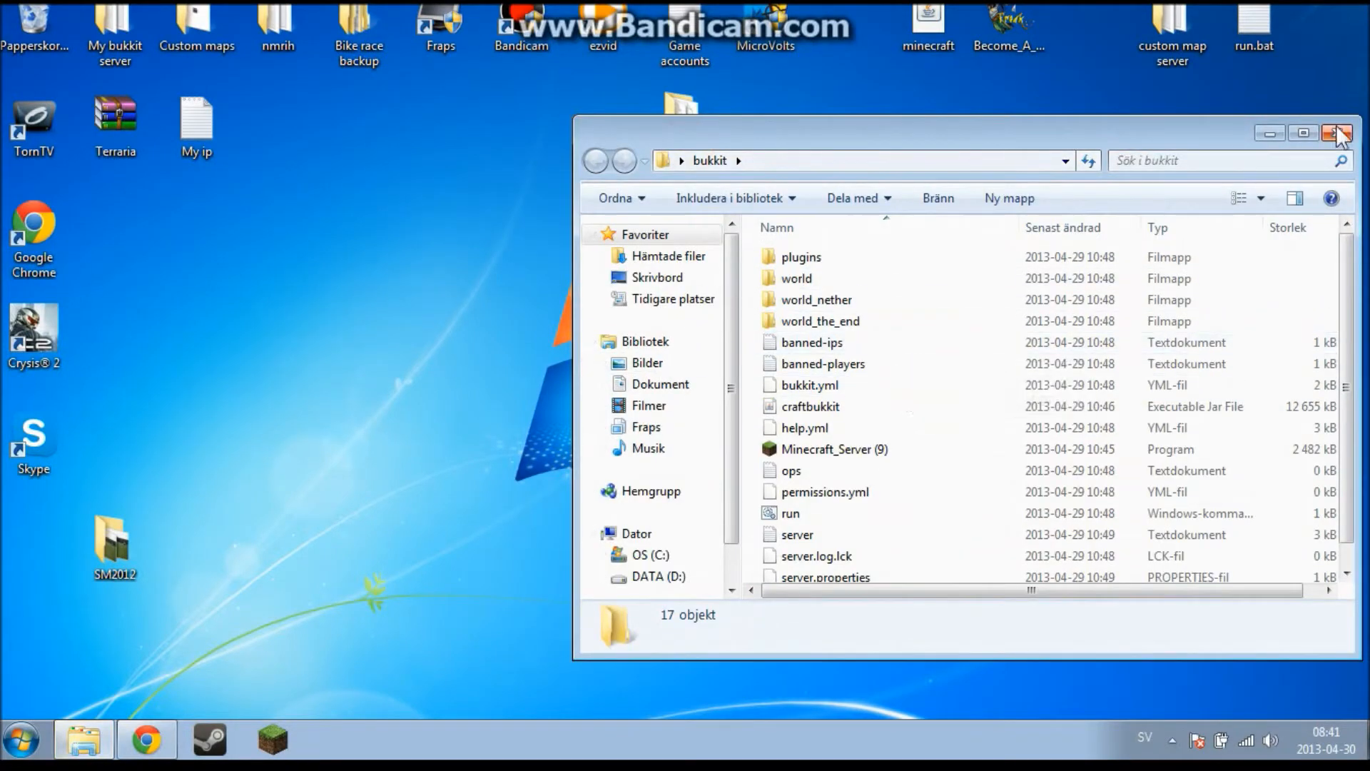
{"action": "left_click", "coordinate": [1340, 132]}
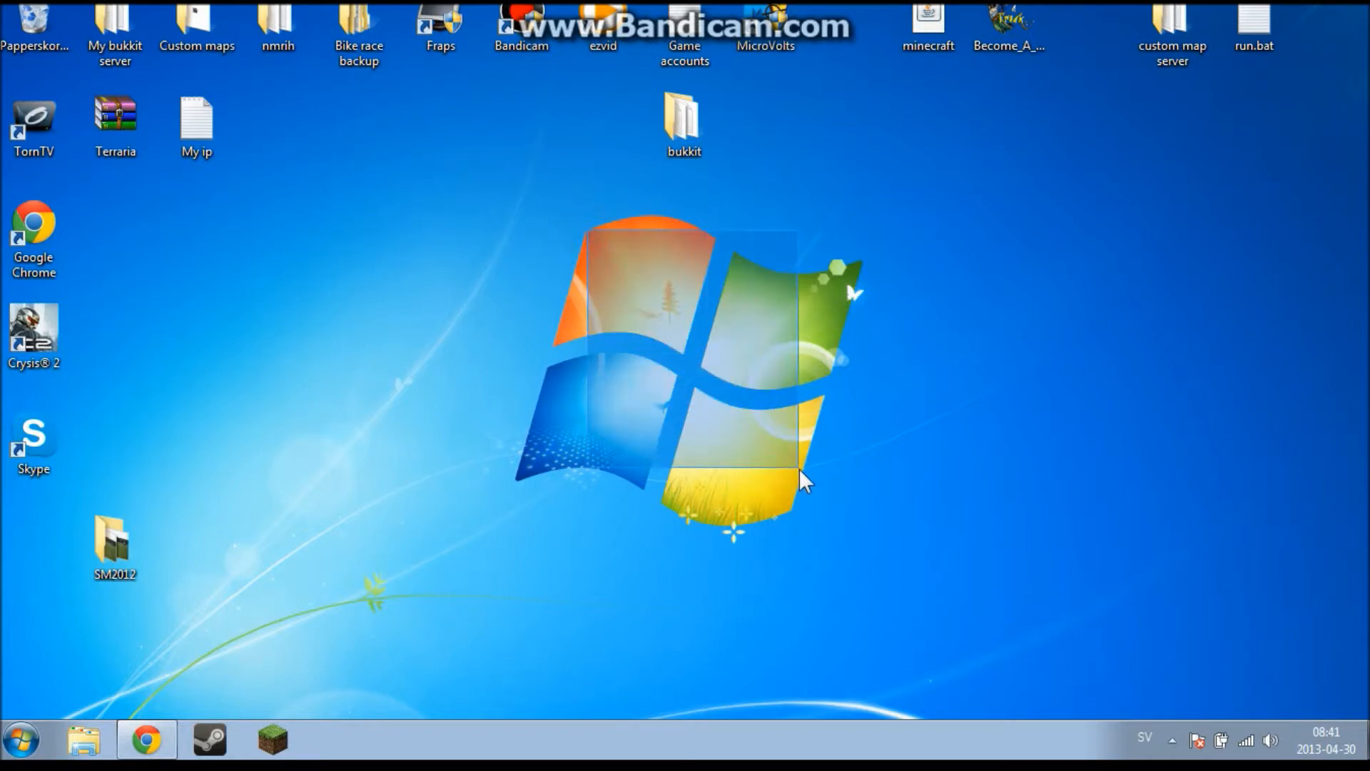
{"action": "mouse_move", "coordinate": [801, 531]}
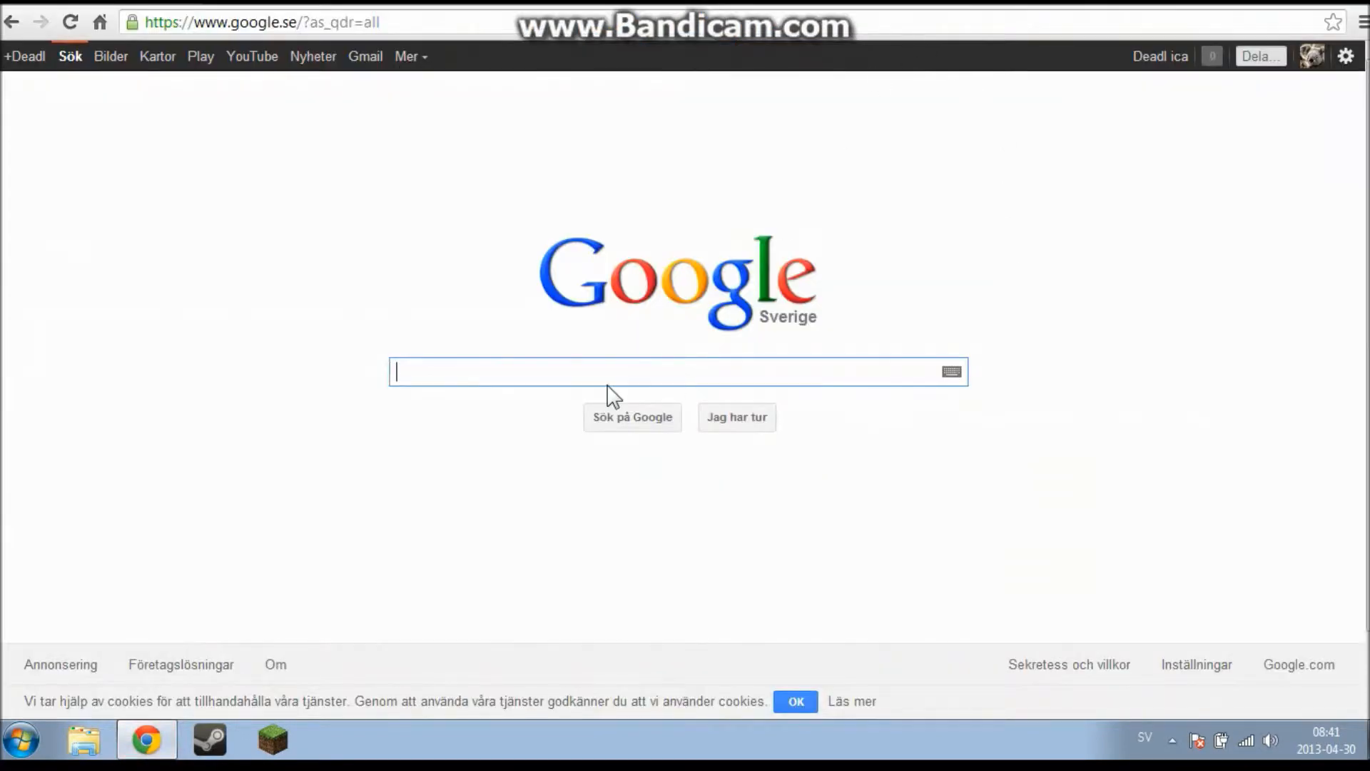
{"action": "type", "text": "essentials minecraft plugin"}
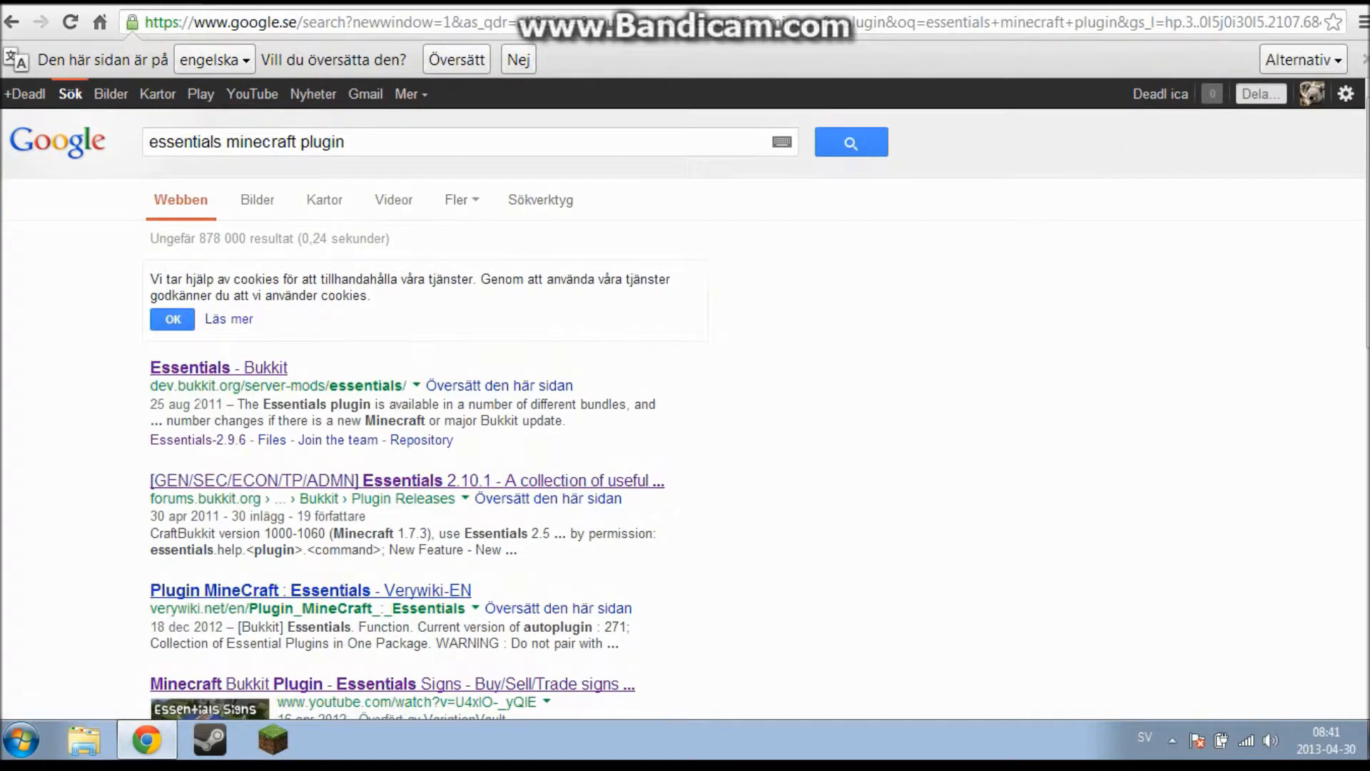
{"action": "left_click", "coordinate": [218, 367]}
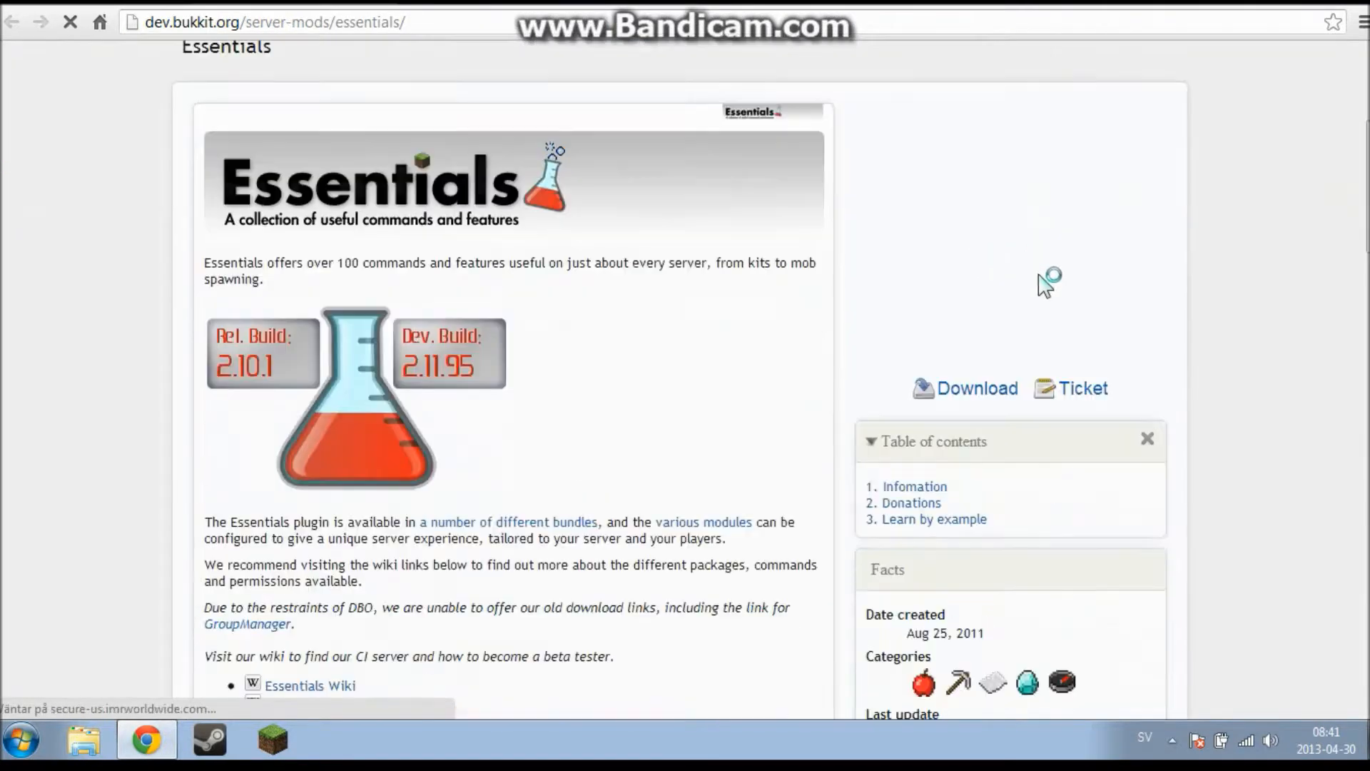
Step: Download the Essentials-2.10.1 release from the project's file page to the desktop
{"action": "scroll", "scroll_direction": "down", "scroll_amount": 3}
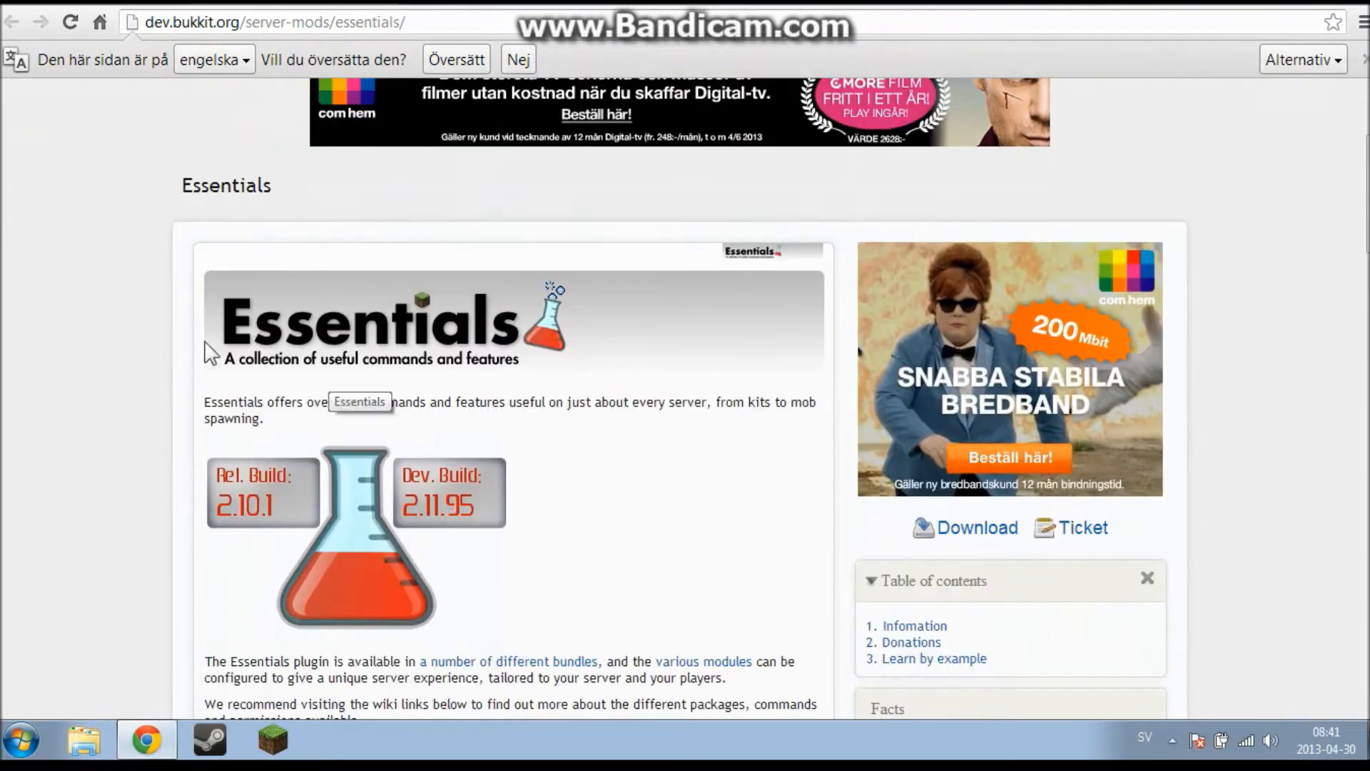
{"action": "scroll", "scroll_direction": "down", "scroll_amount": 3}
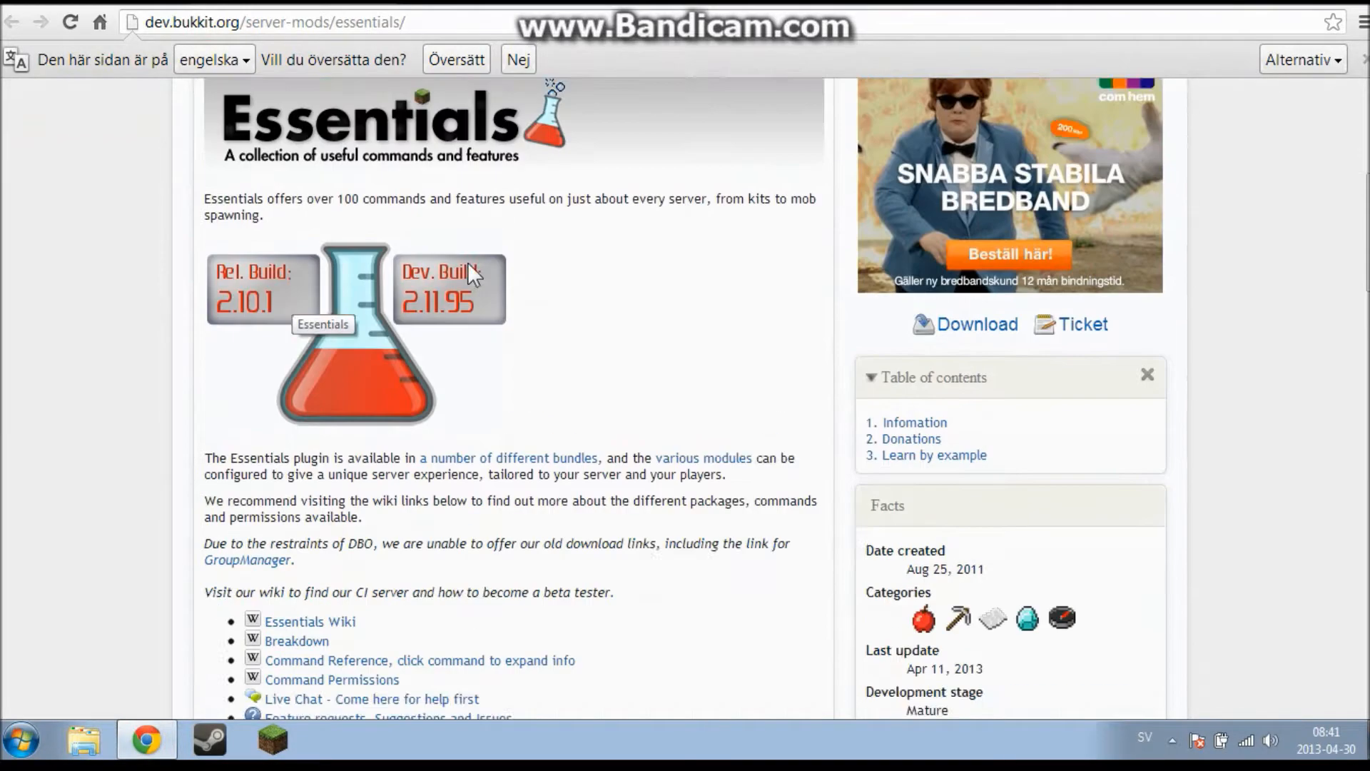
{"action": "scroll", "scroll_direction": "down", "scroll_amount": 3}
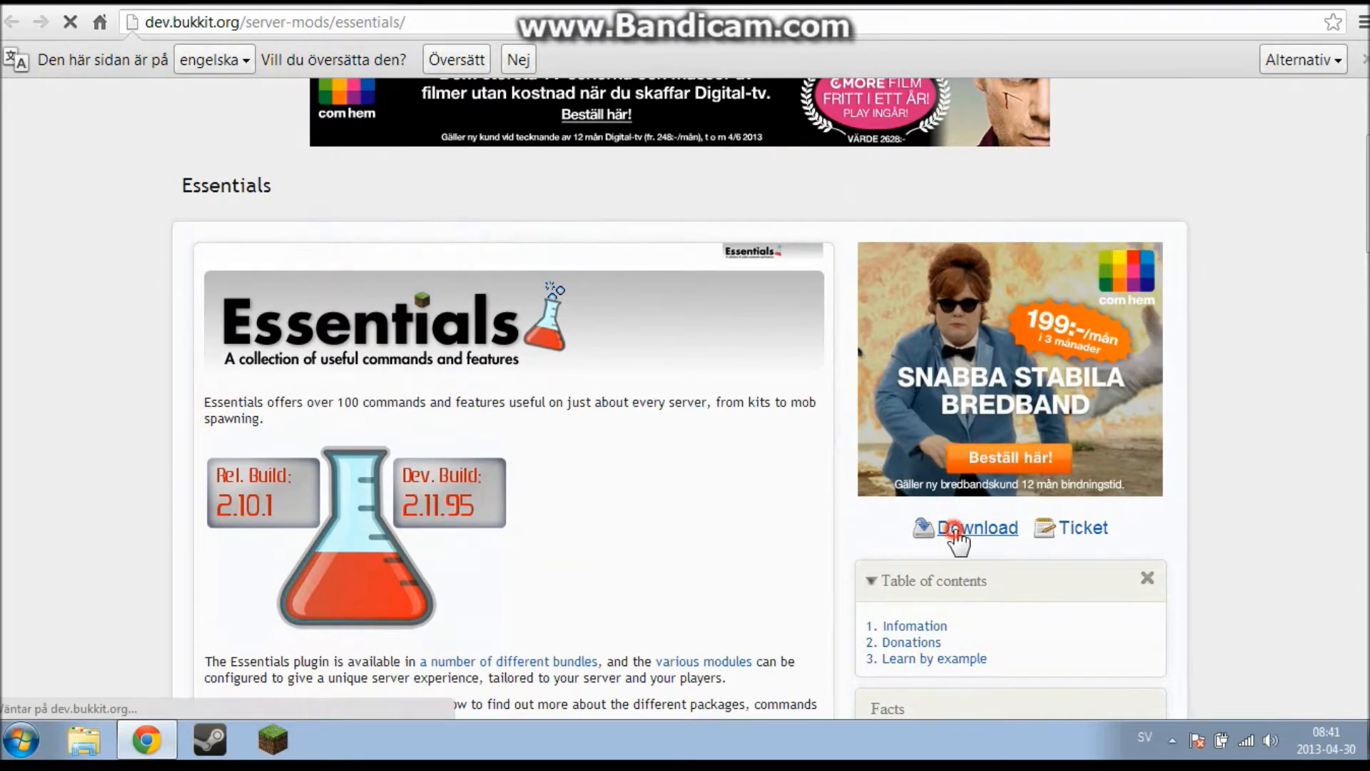
{"action": "left_click", "coordinate": [976, 527]}
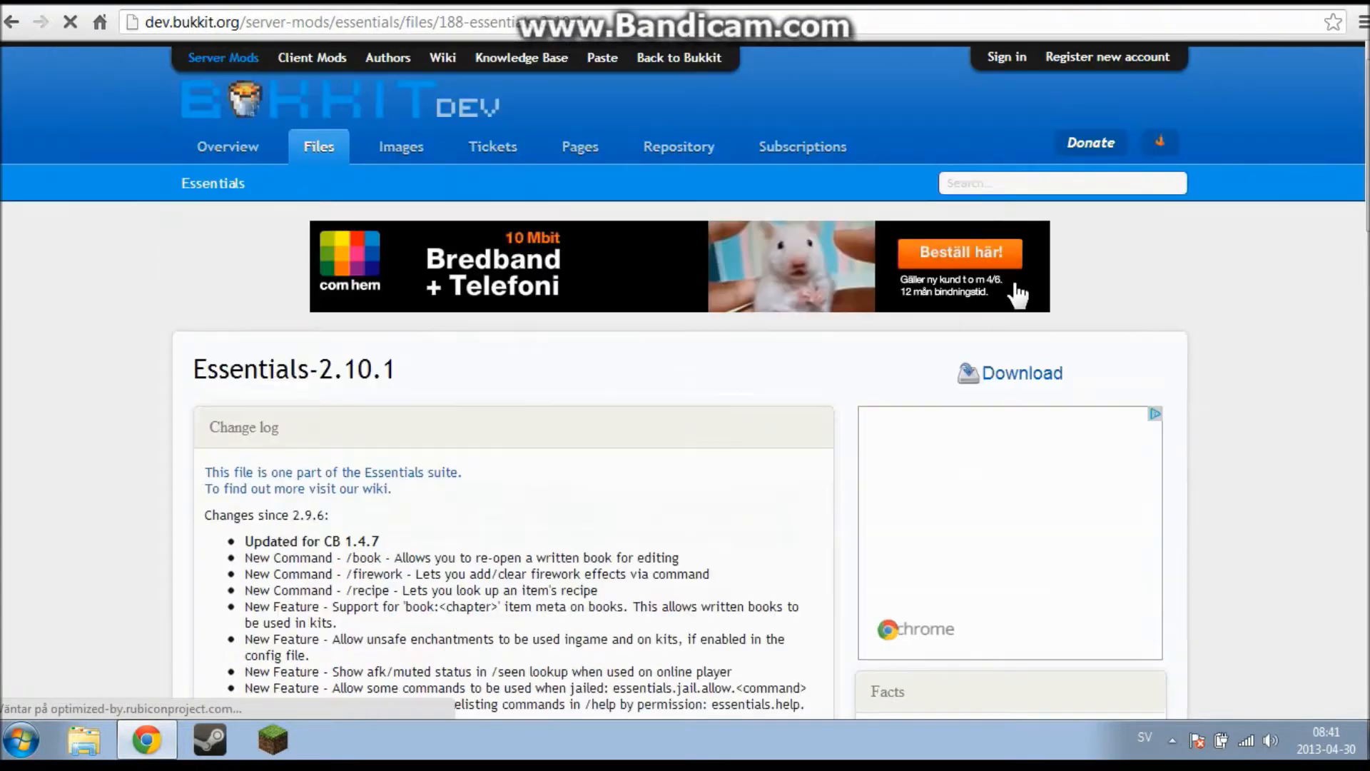
{"action": "left_click", "coordinate": [1019, 372]}
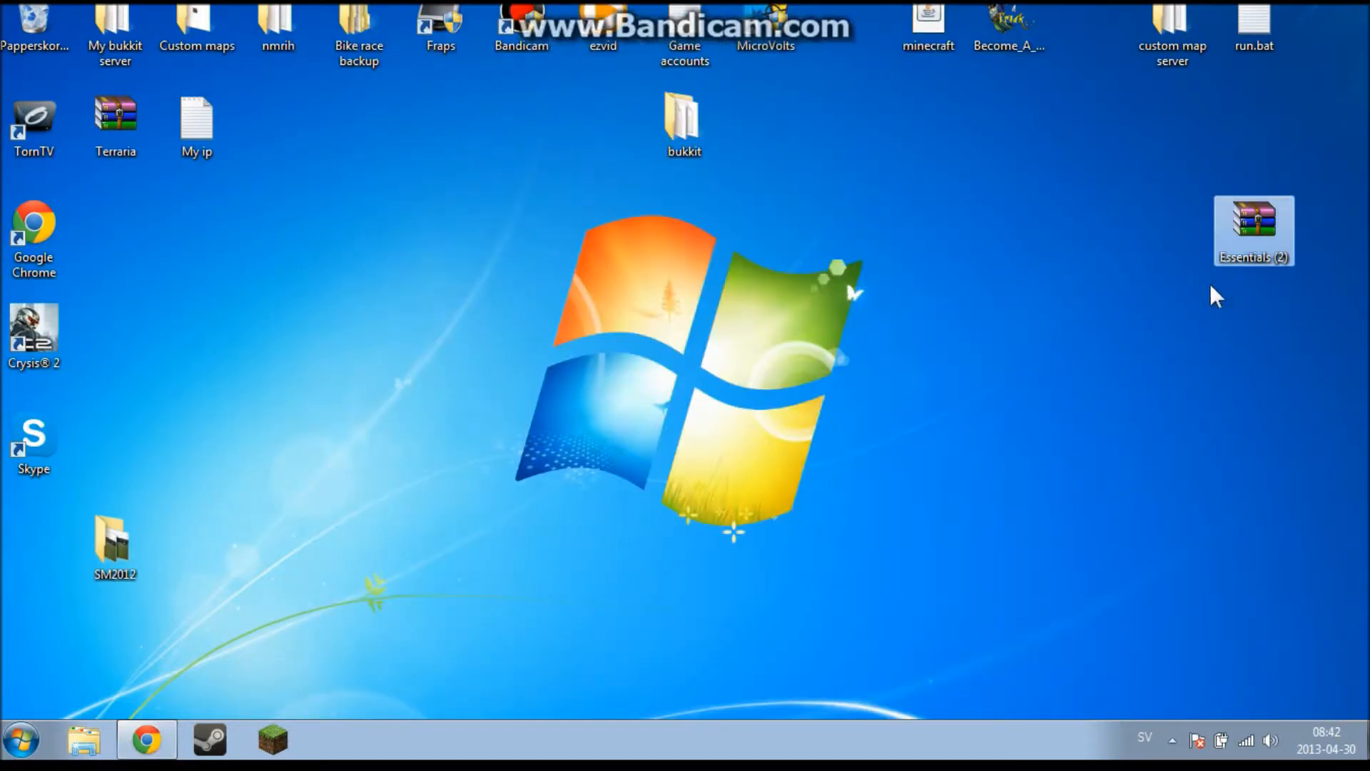
Step: Show the bukkit plugins folder beside the Essentials archive with its five jar files
{"action": "double_click", "coordinate": [683, 115]}
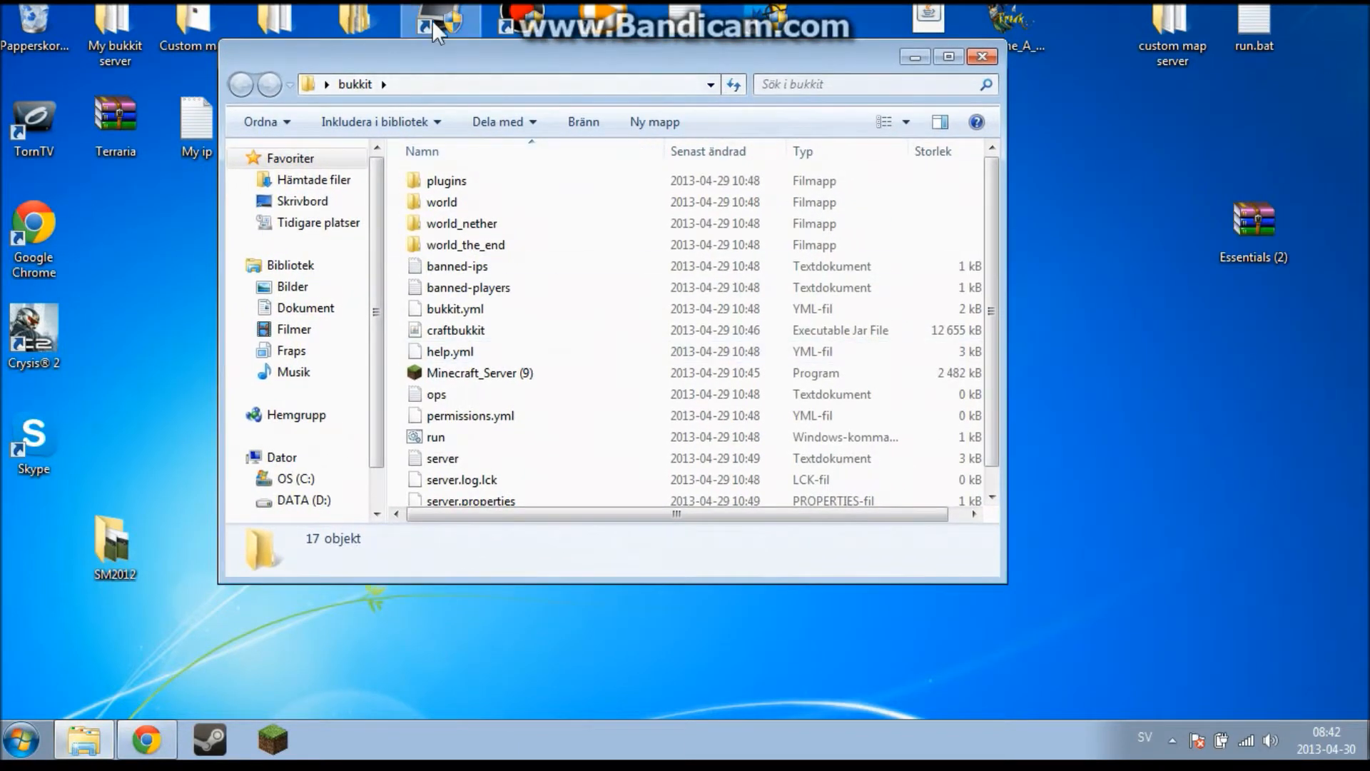
{"action": "double_click", "coordinate": [445, 179]}
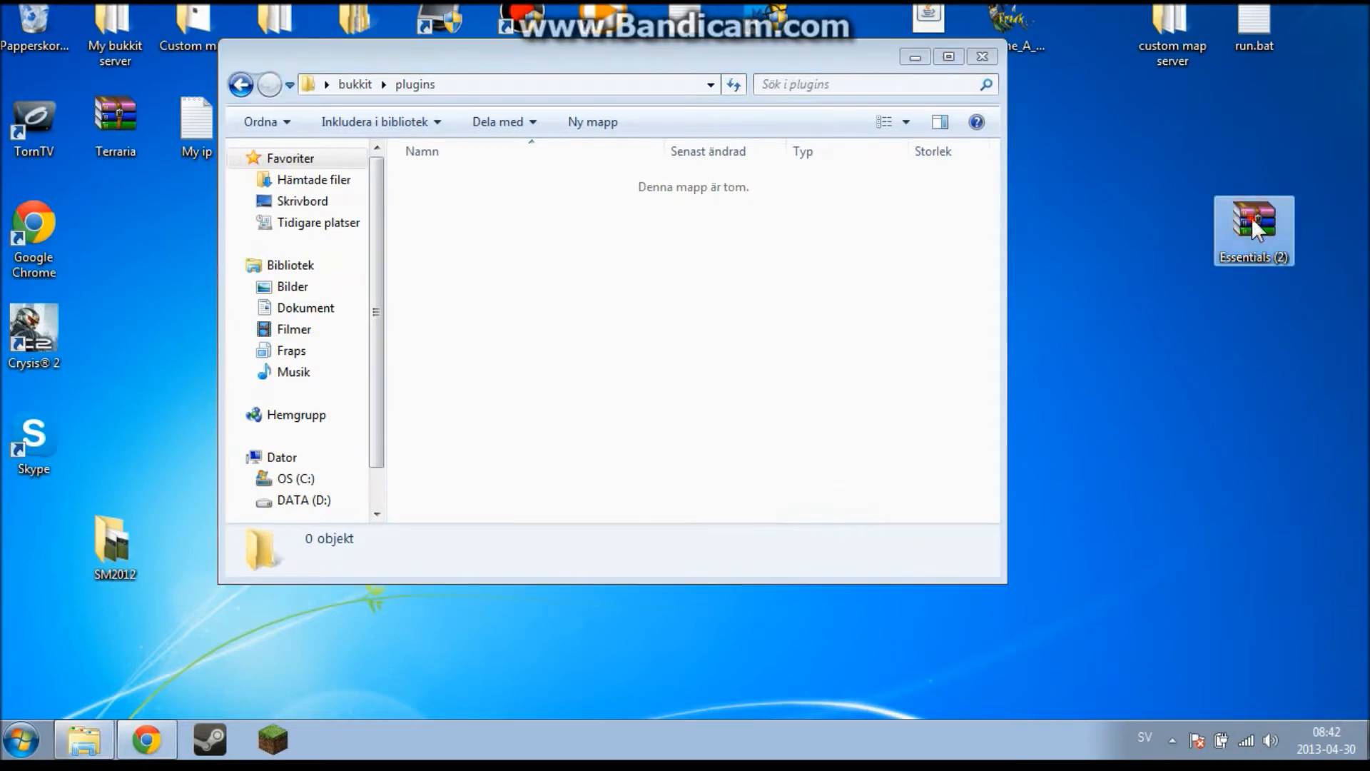
{"action": "double_click", "coordinate": [1254, 217]}
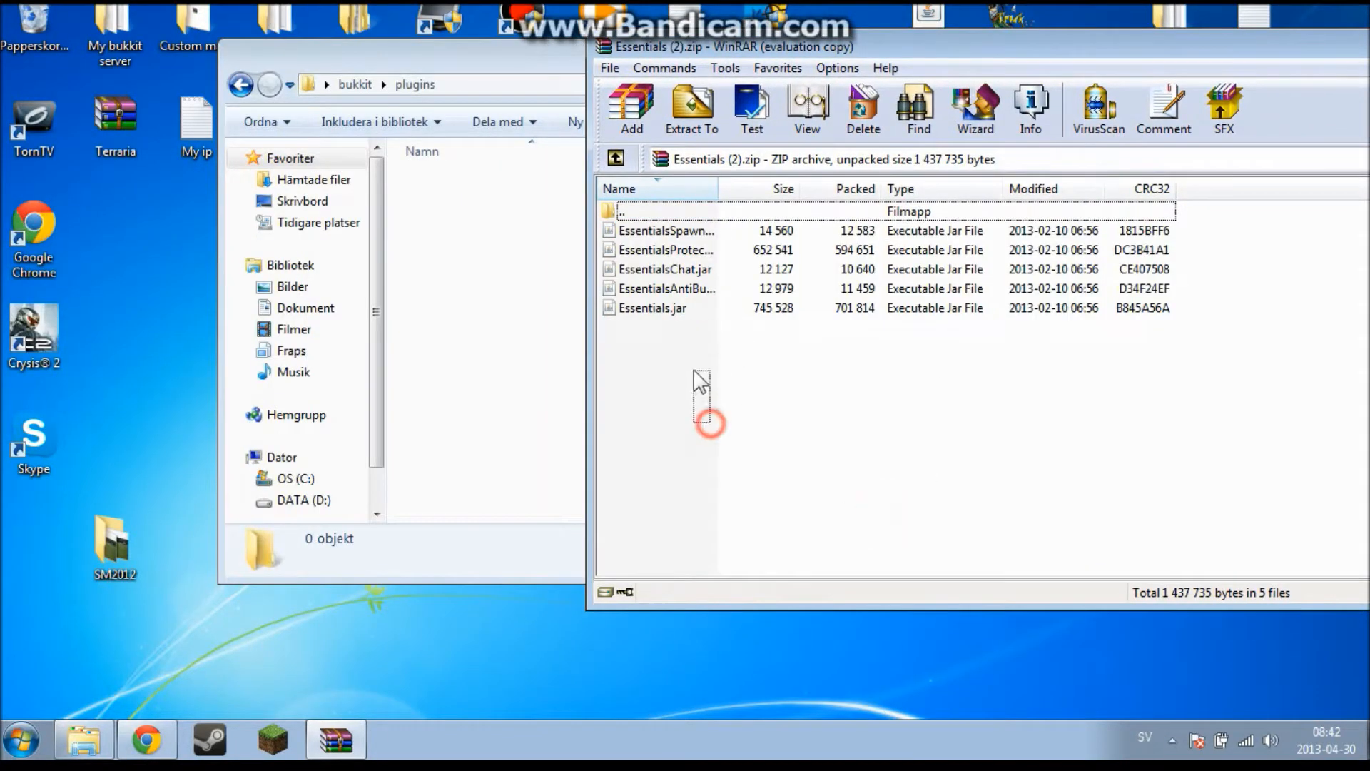
{"action": "mouse_move", "coordinate": [742, 429]}
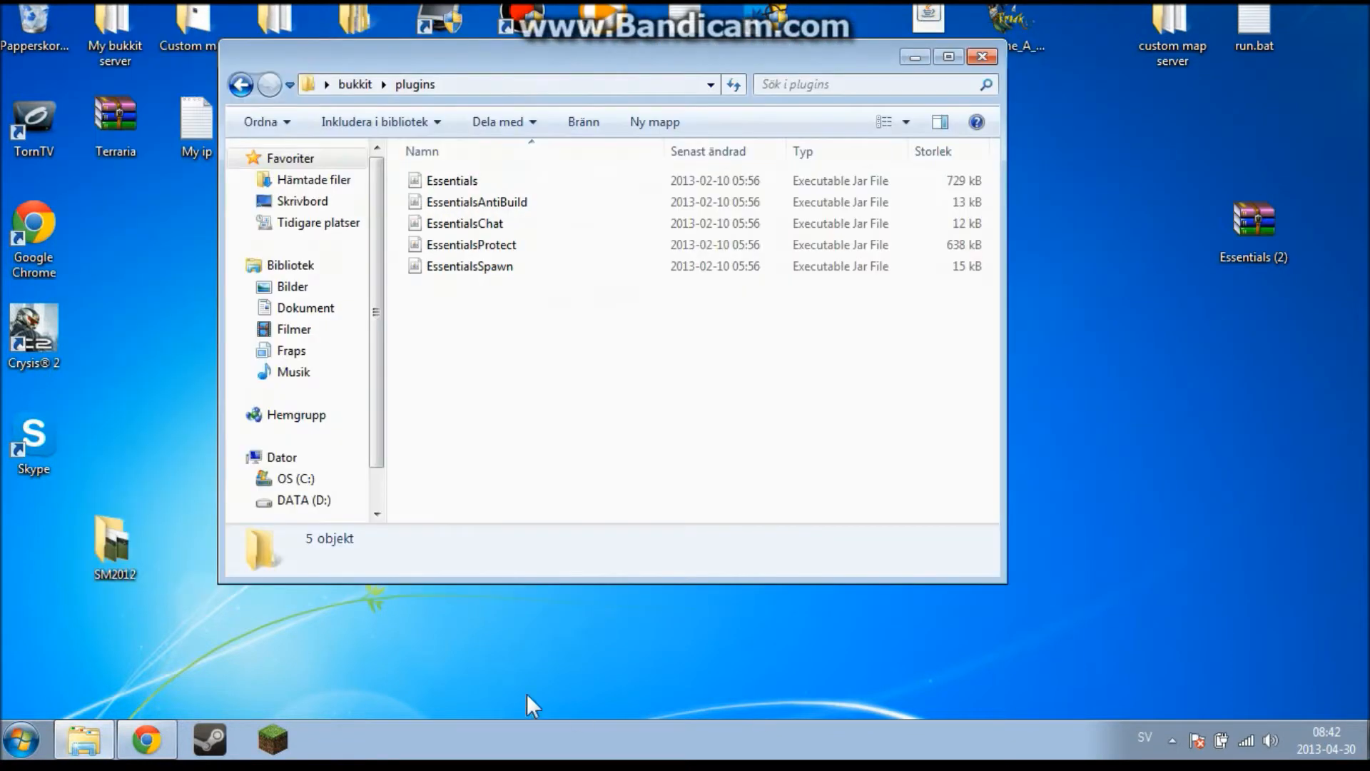
Step: Restart the Bukkit server via run.bat so all five Essentials plugins load
{"action": "left_click", "coordinate": [240, 84]}
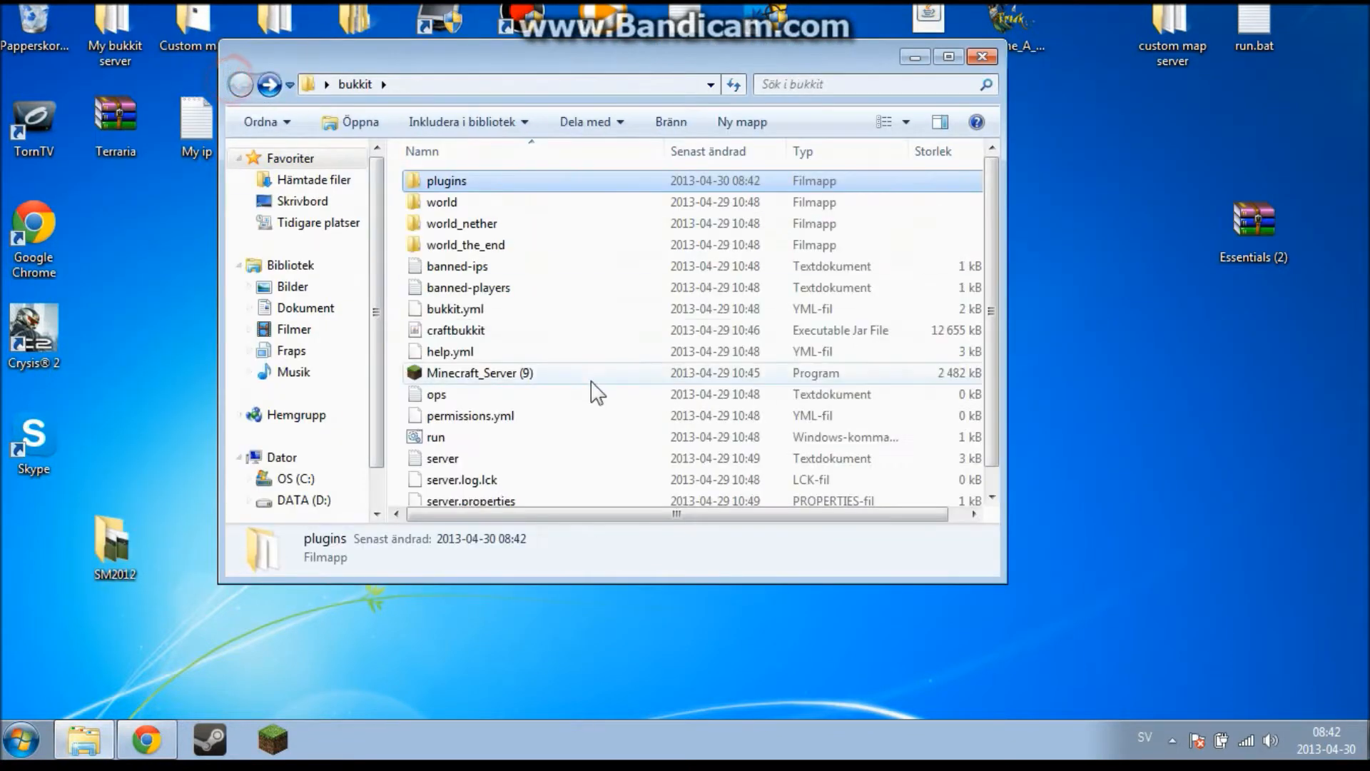
{"action": "left_click", "coordinate": [436, 437]}
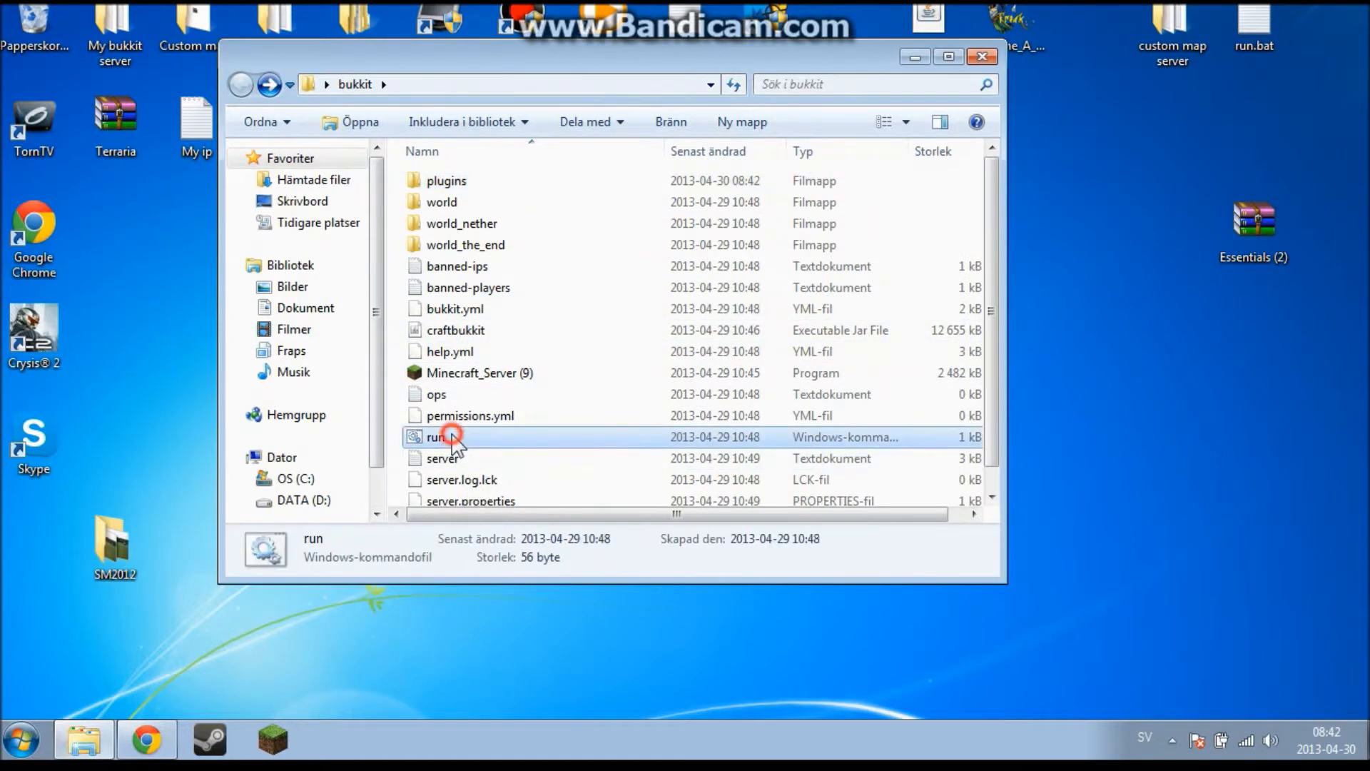
{"action": "double_click", "coordinate": [437, 436]}
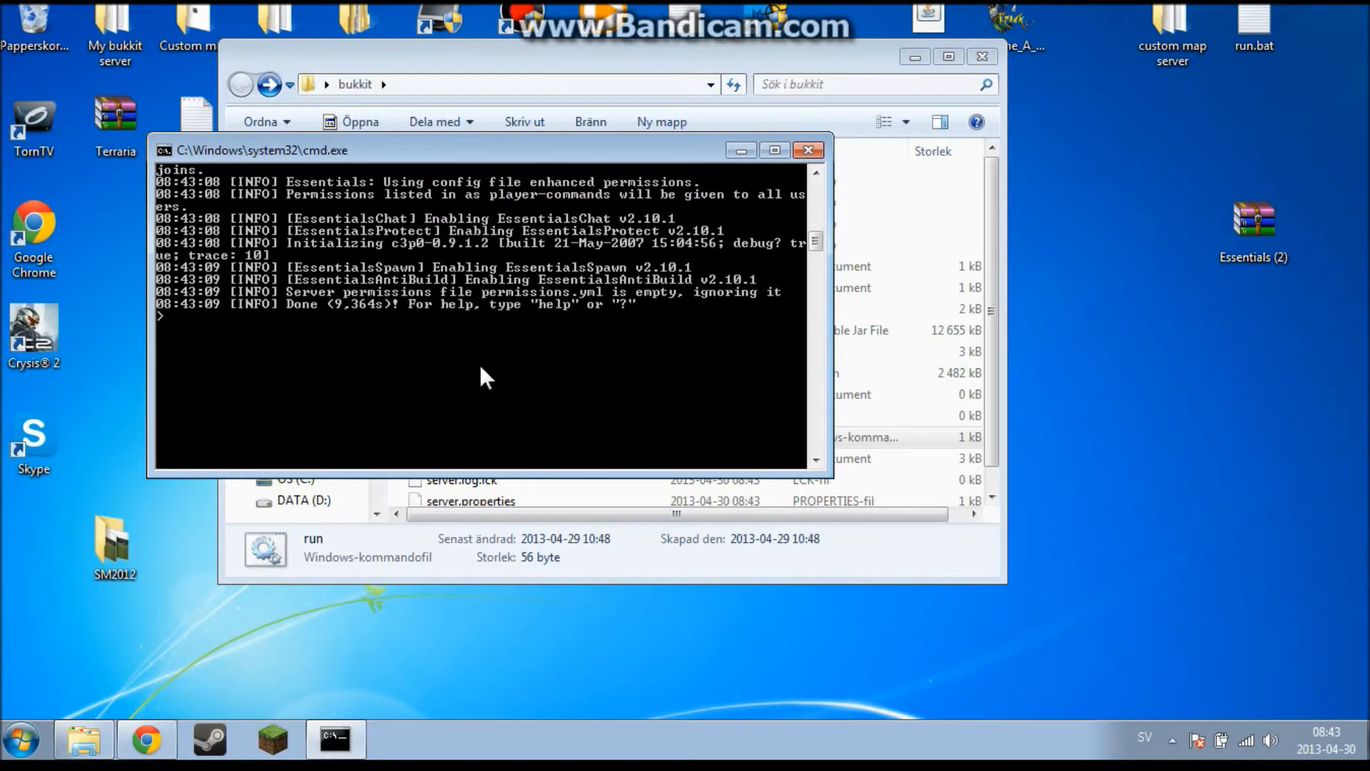
{"action": "left_click", "coordinate": [806, 150]}
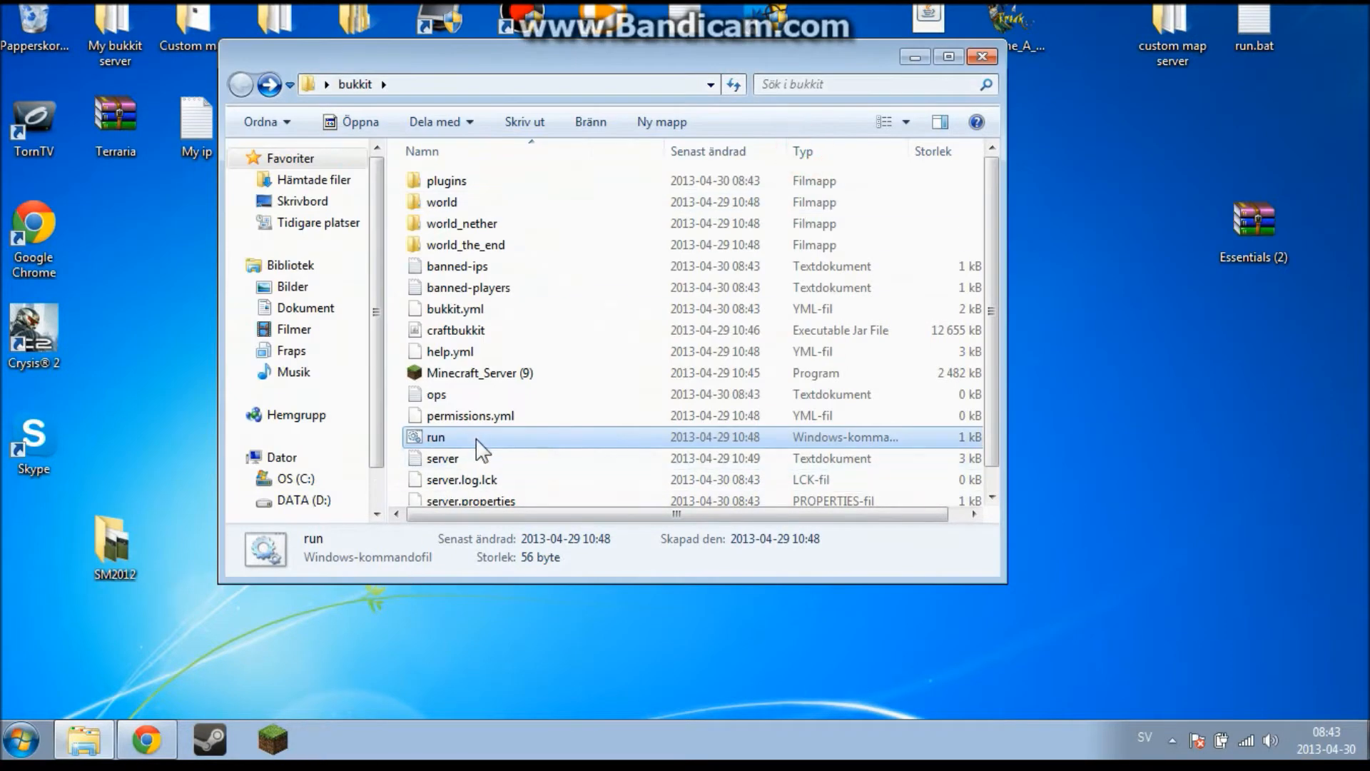
{"action": "double_click", "coordinate": [434, 436]}
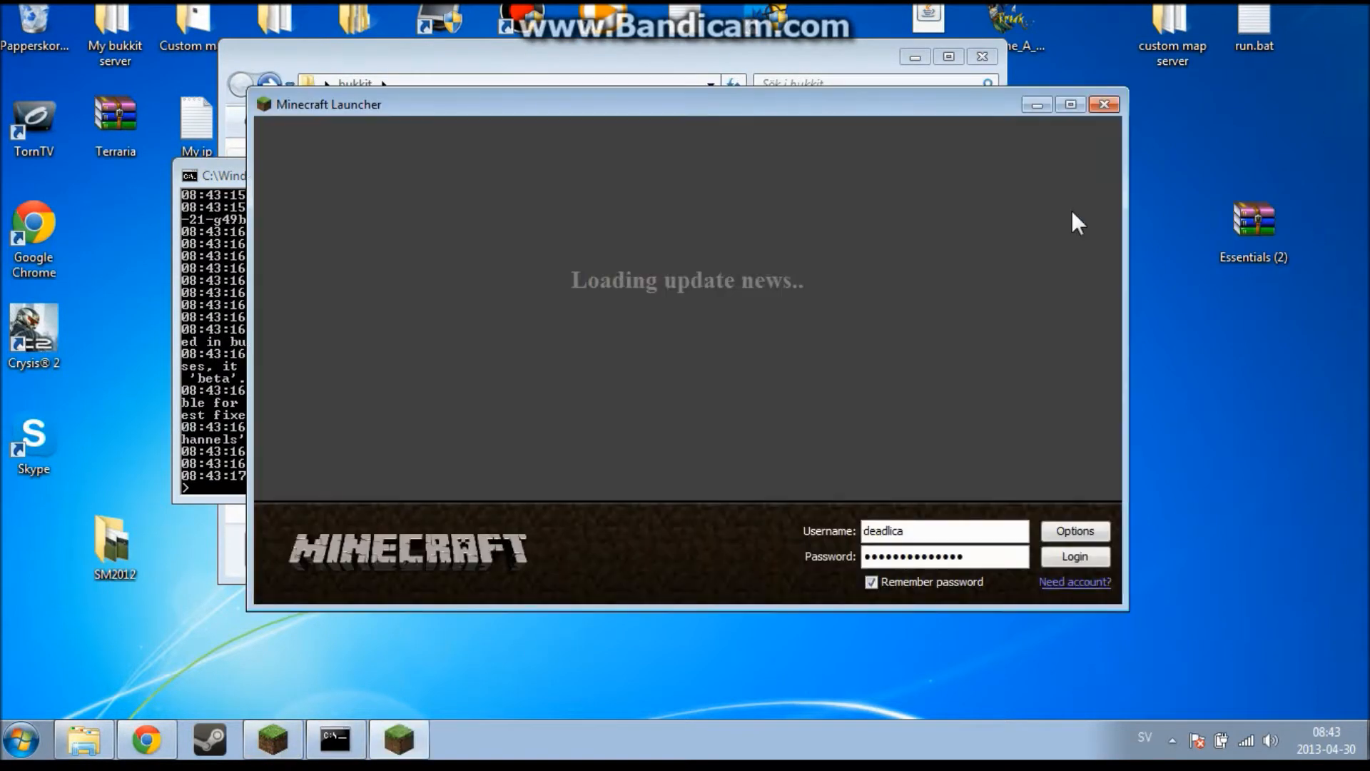
Step: Log in through the launcher and join My Server from the multiplayer list
{"action": "left_click", "coordinate": [1074, 556]}
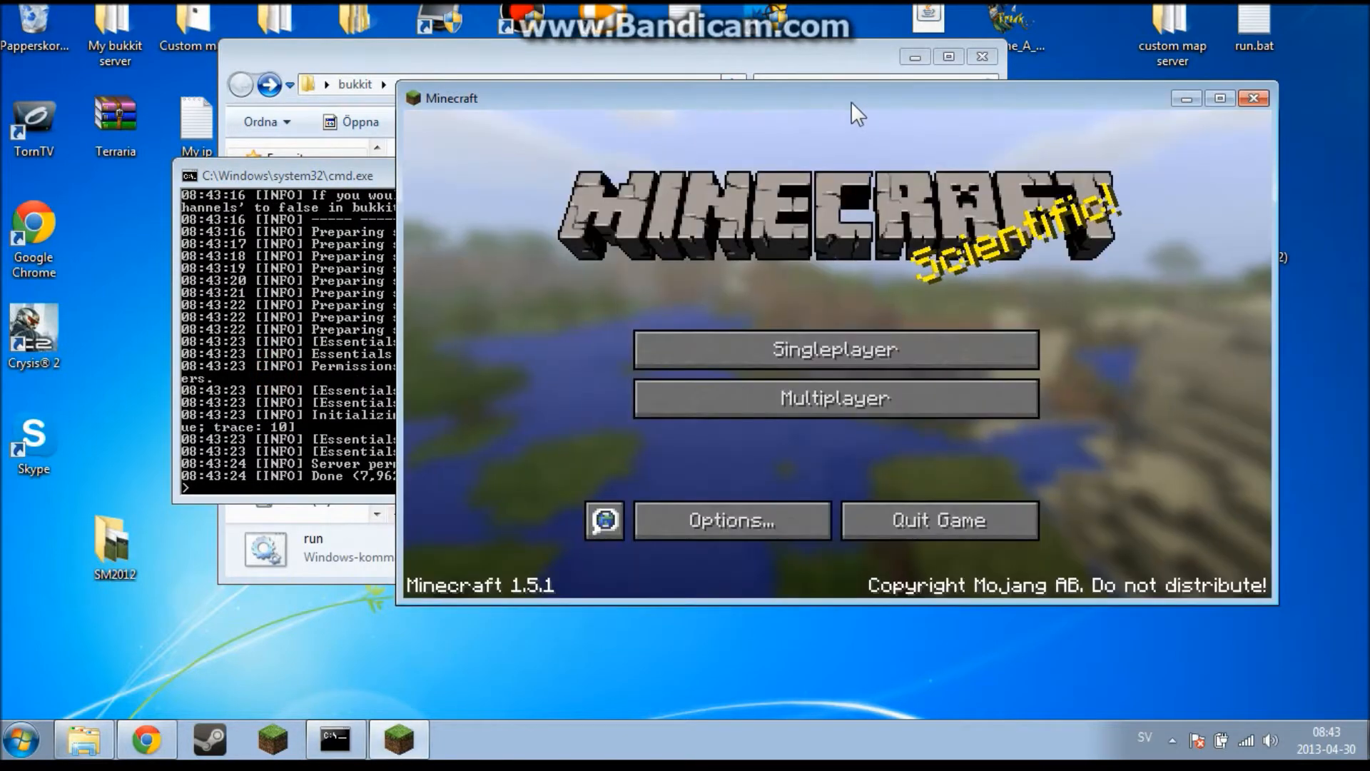
{"action": "left_click", "coordinate": [833, 398]}
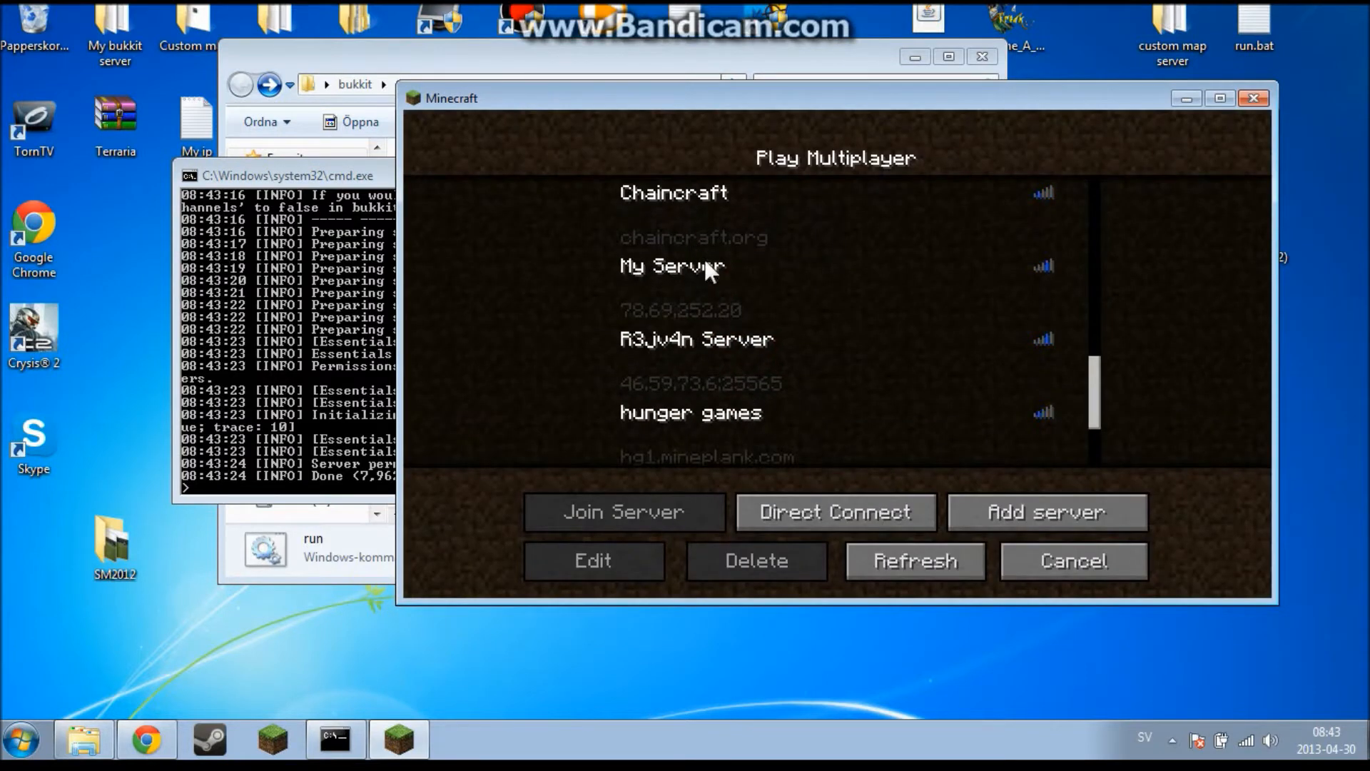
{"action": "left_click", "coordinate": [623, 511]}
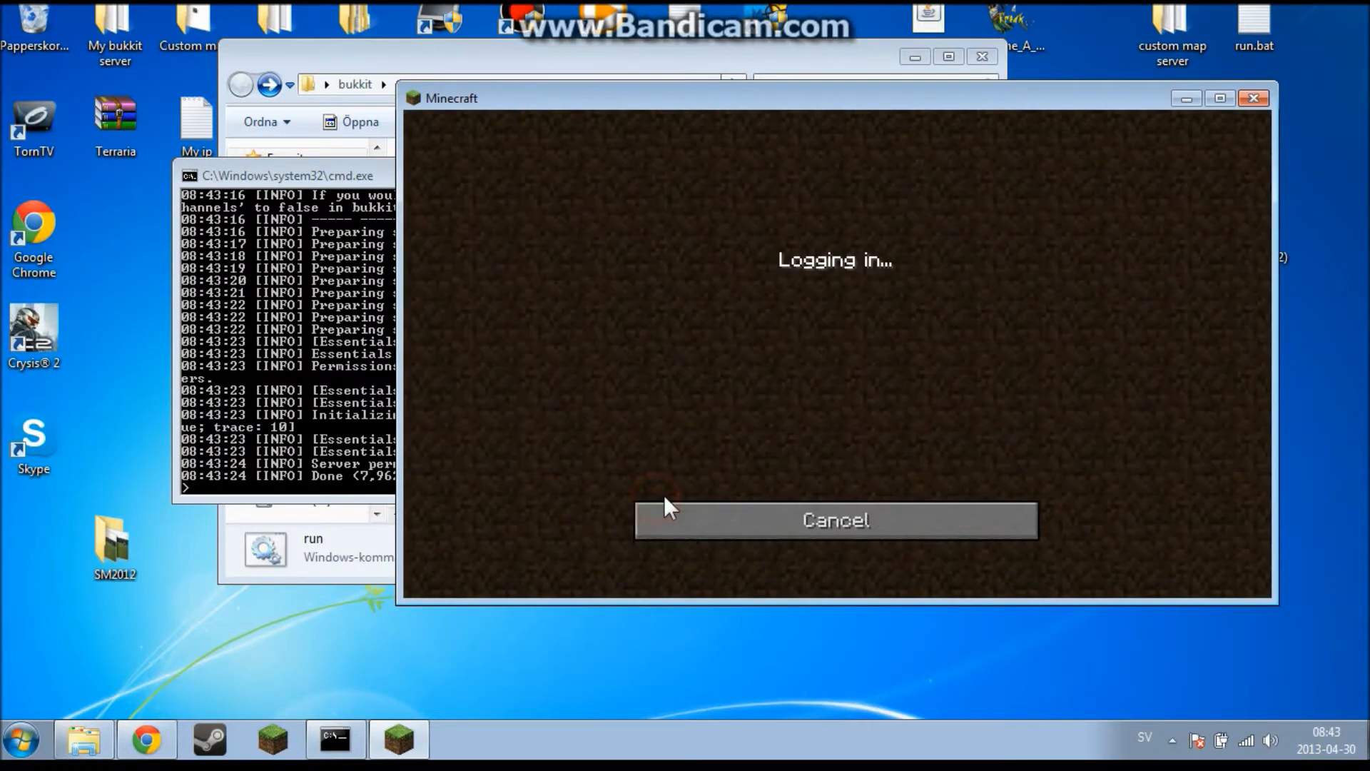
{"action": "mouse_move", "coordinate": [705, 345]}
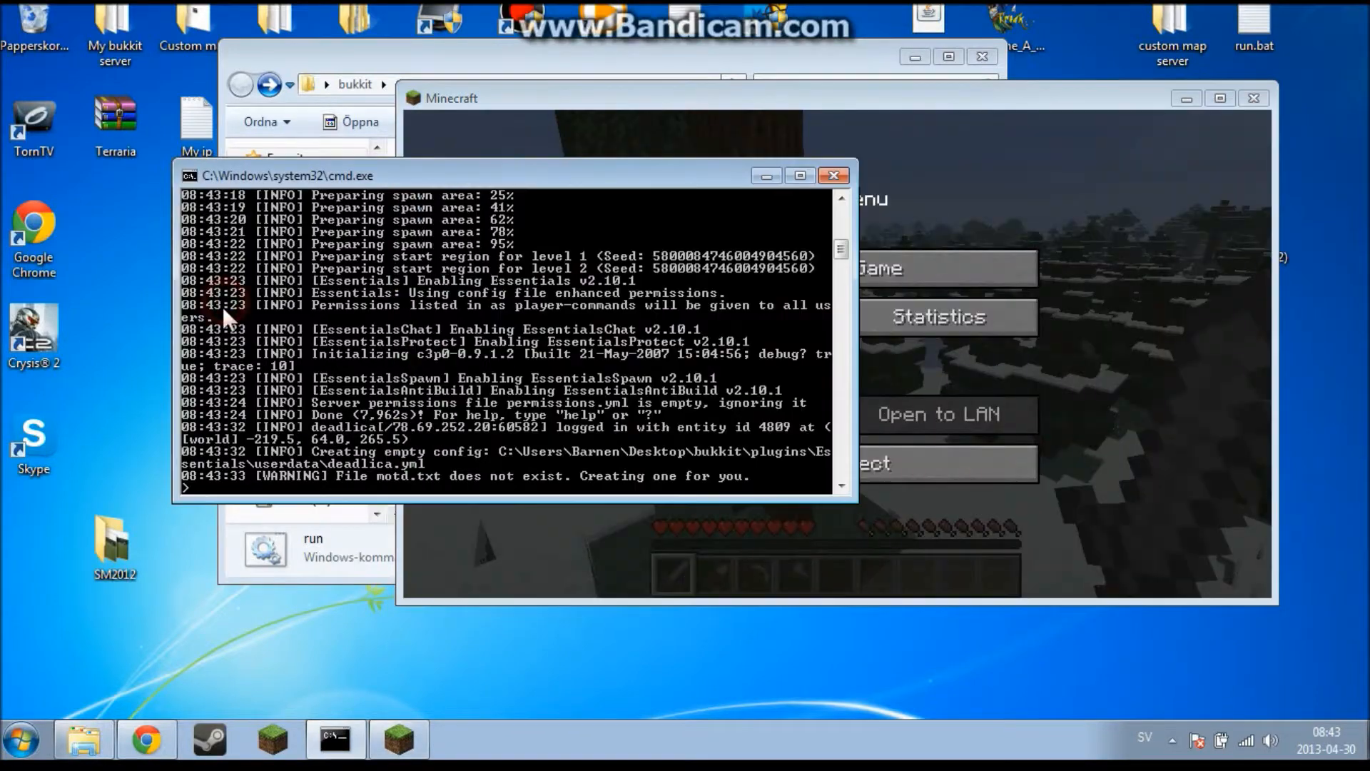
Step: Op yourself from the console, then run /balance and /help 2 in chat
{"action": "type", "text": "op deadlica"}
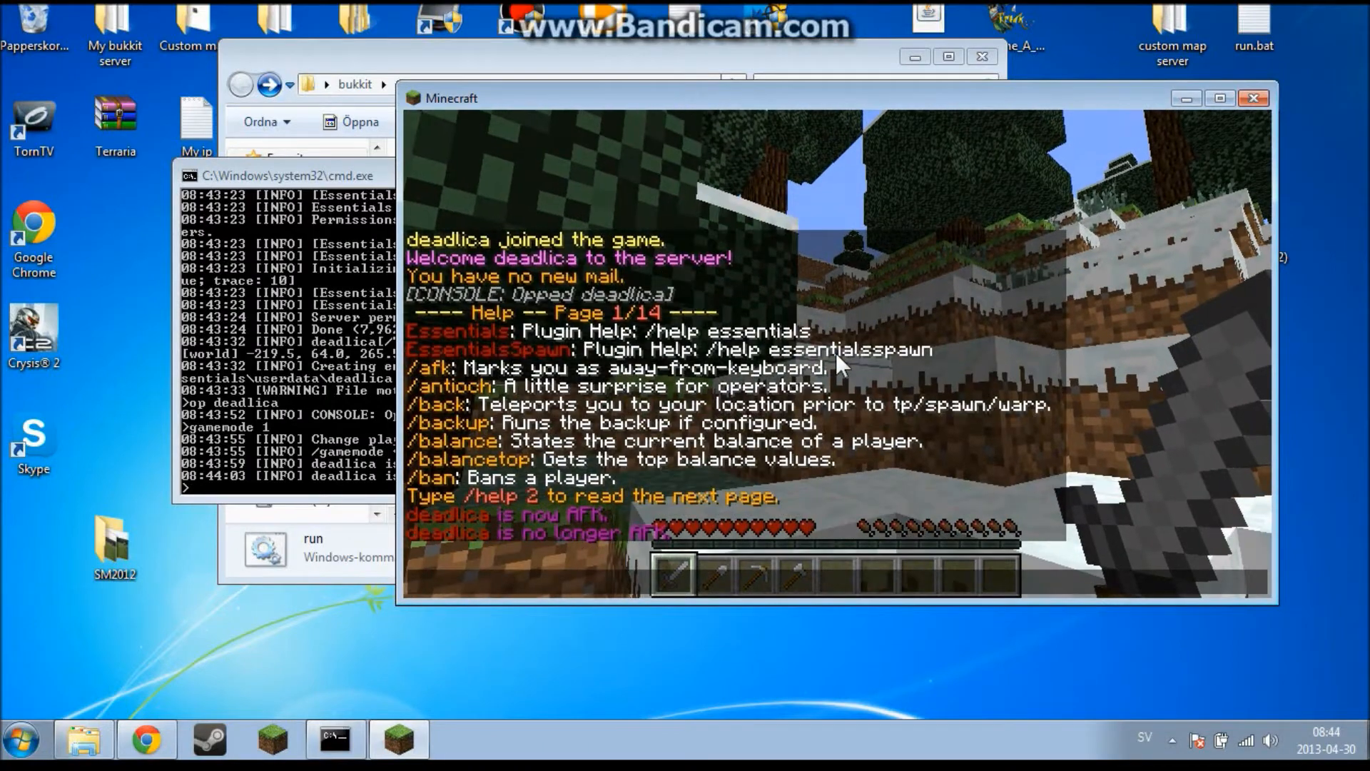
{"action": "type", "text": "/bala"}
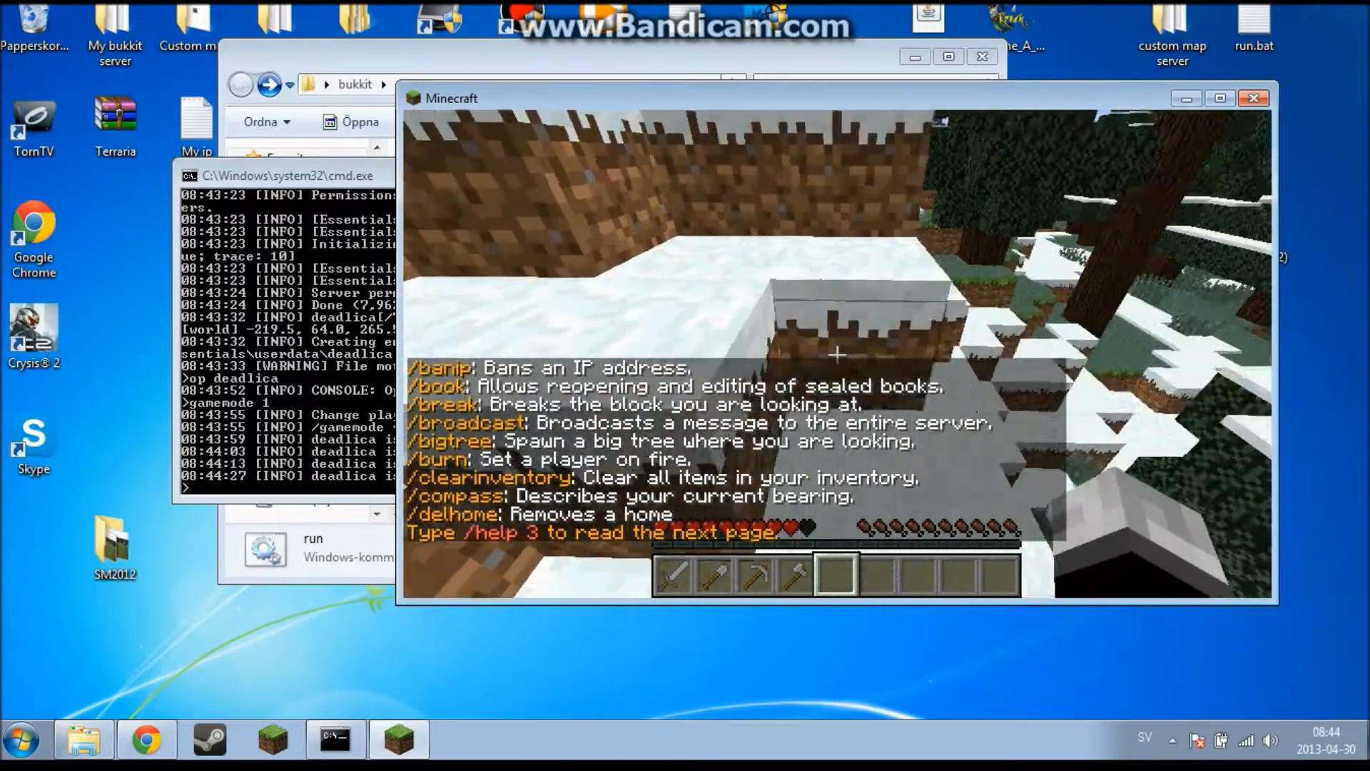
{"action": "type", "text": "/help 2"}
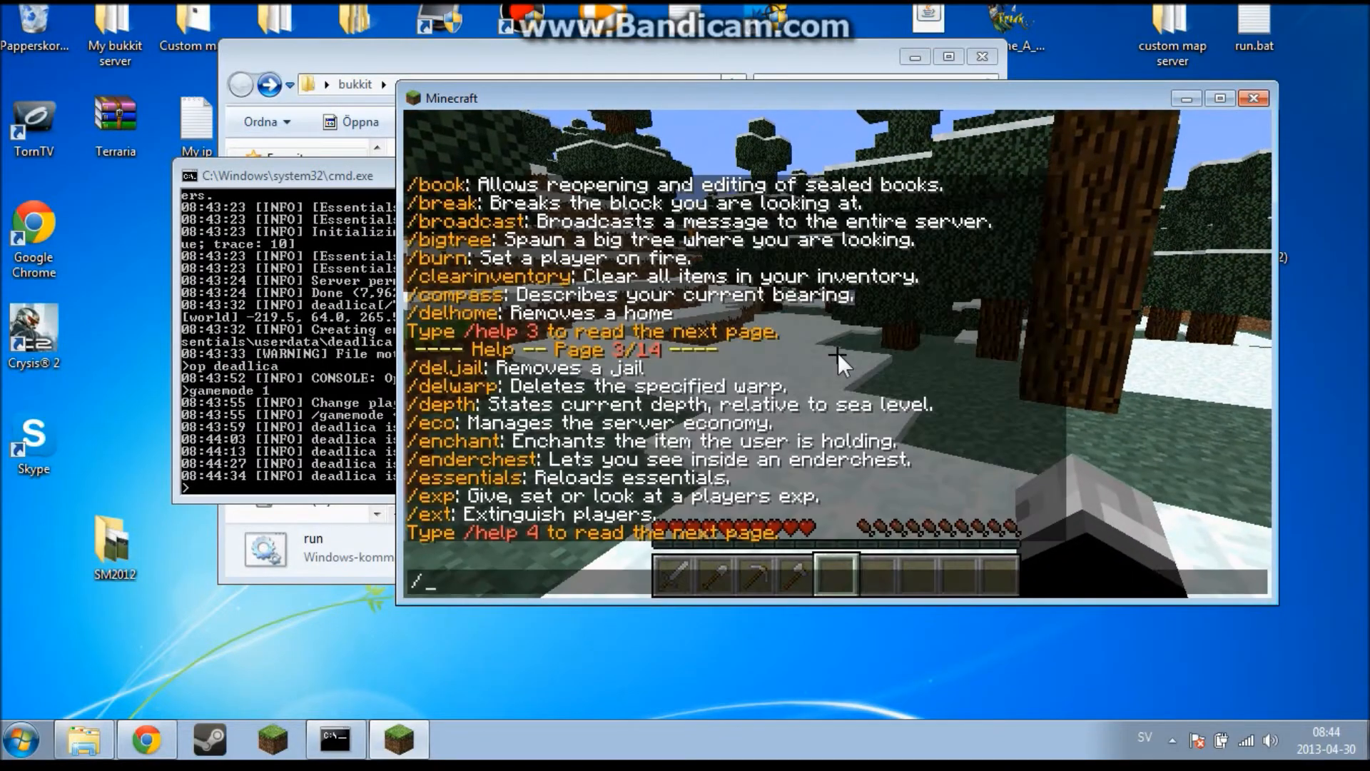
Step: Create a warp named hello and teleport to it with /warp
{"action": "type", "text": "setwarp"}
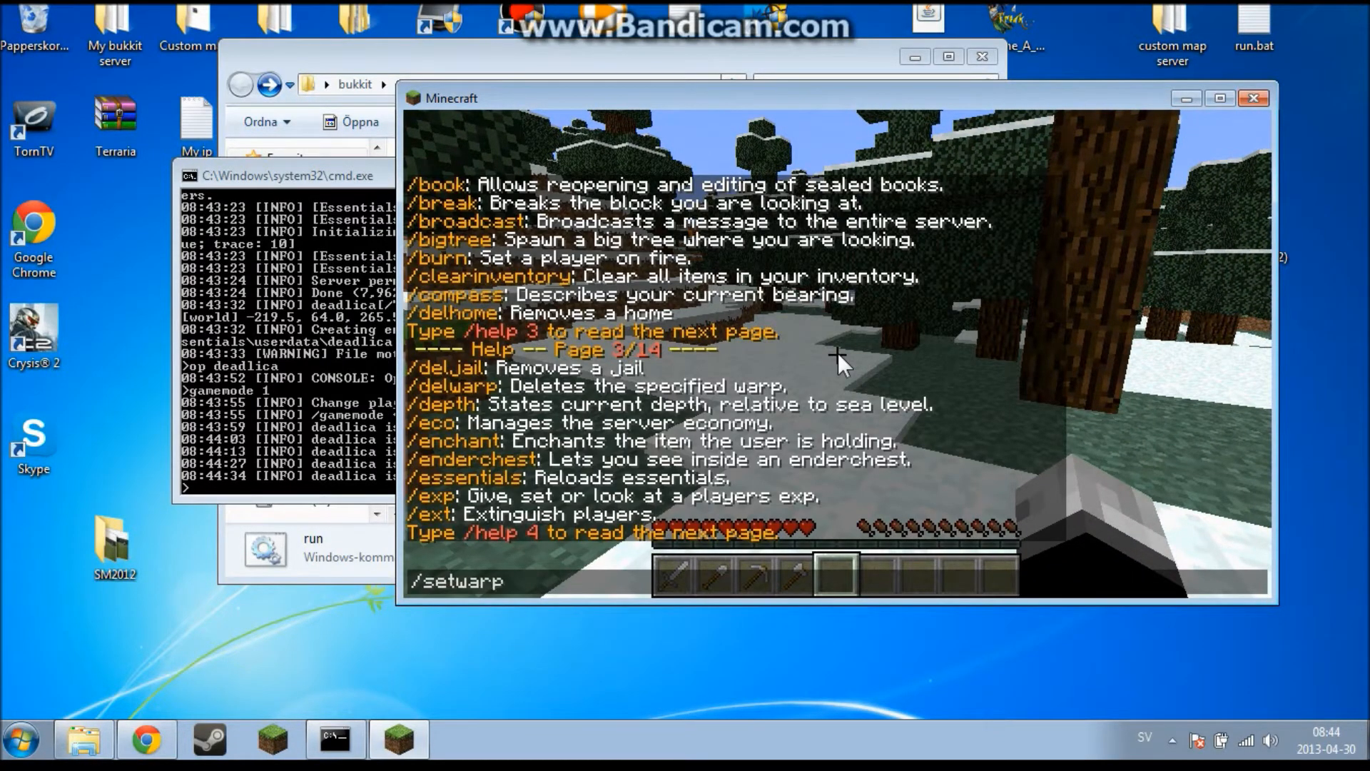
{"action": "key", "text": "Return"}
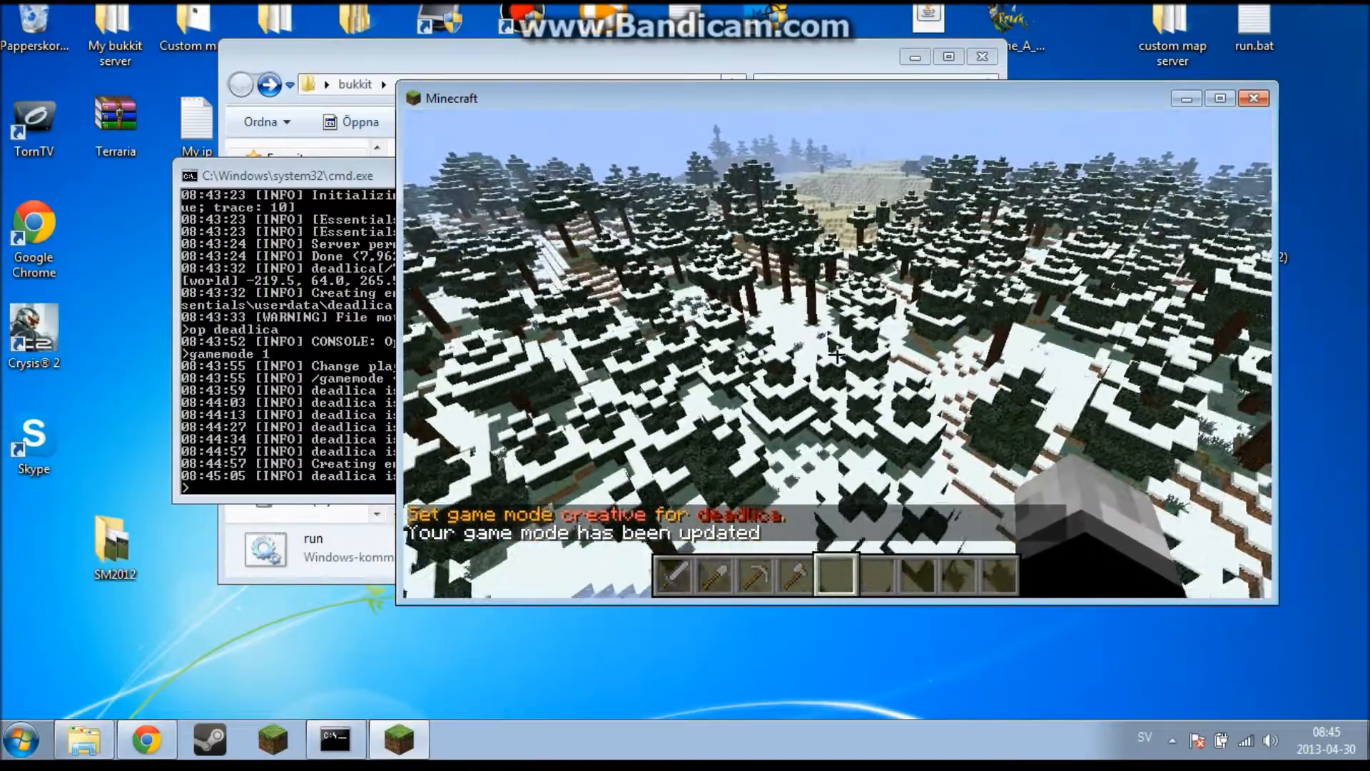
{"action": "type", "text": "/warp"}
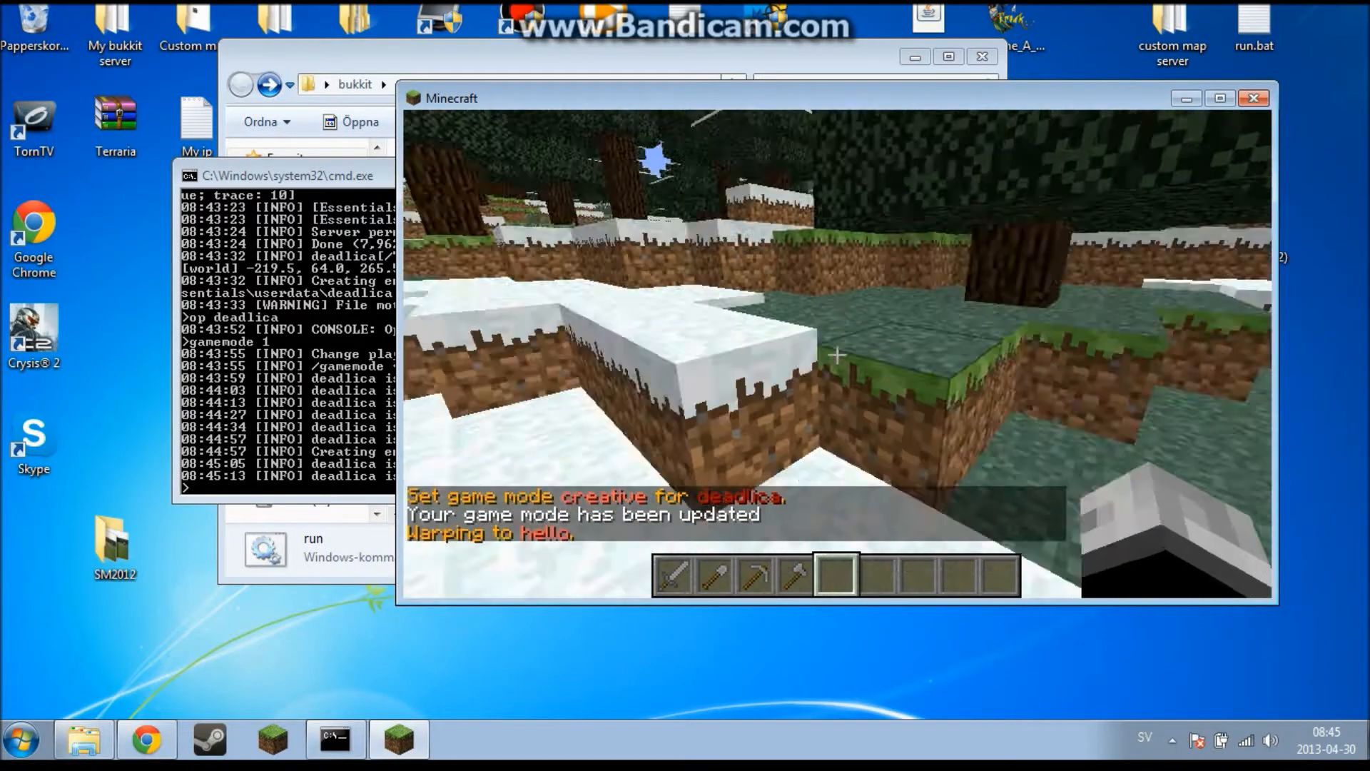
Step: Remove the hello warp with /delwarp hello
{"action": "type", "text": "/de"}
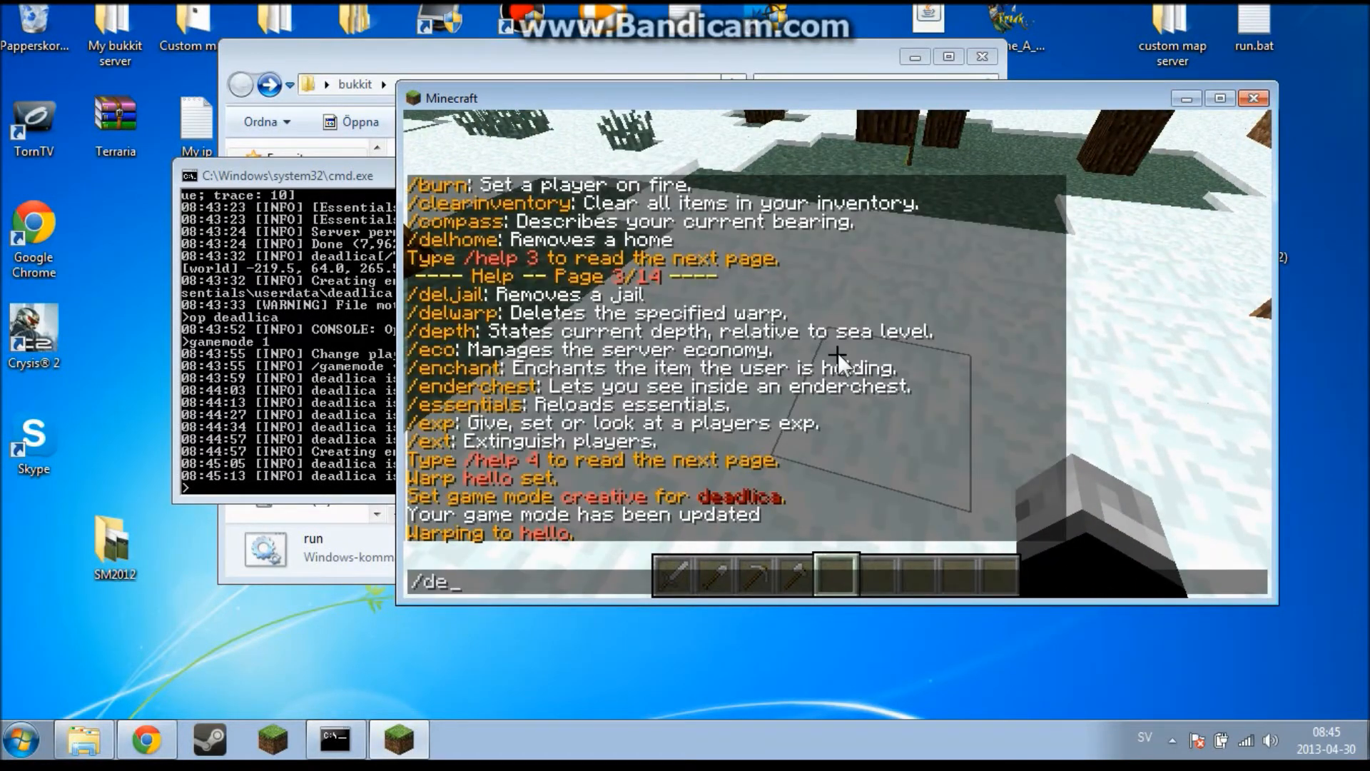
{"action": "type", "text": "lwarp"}
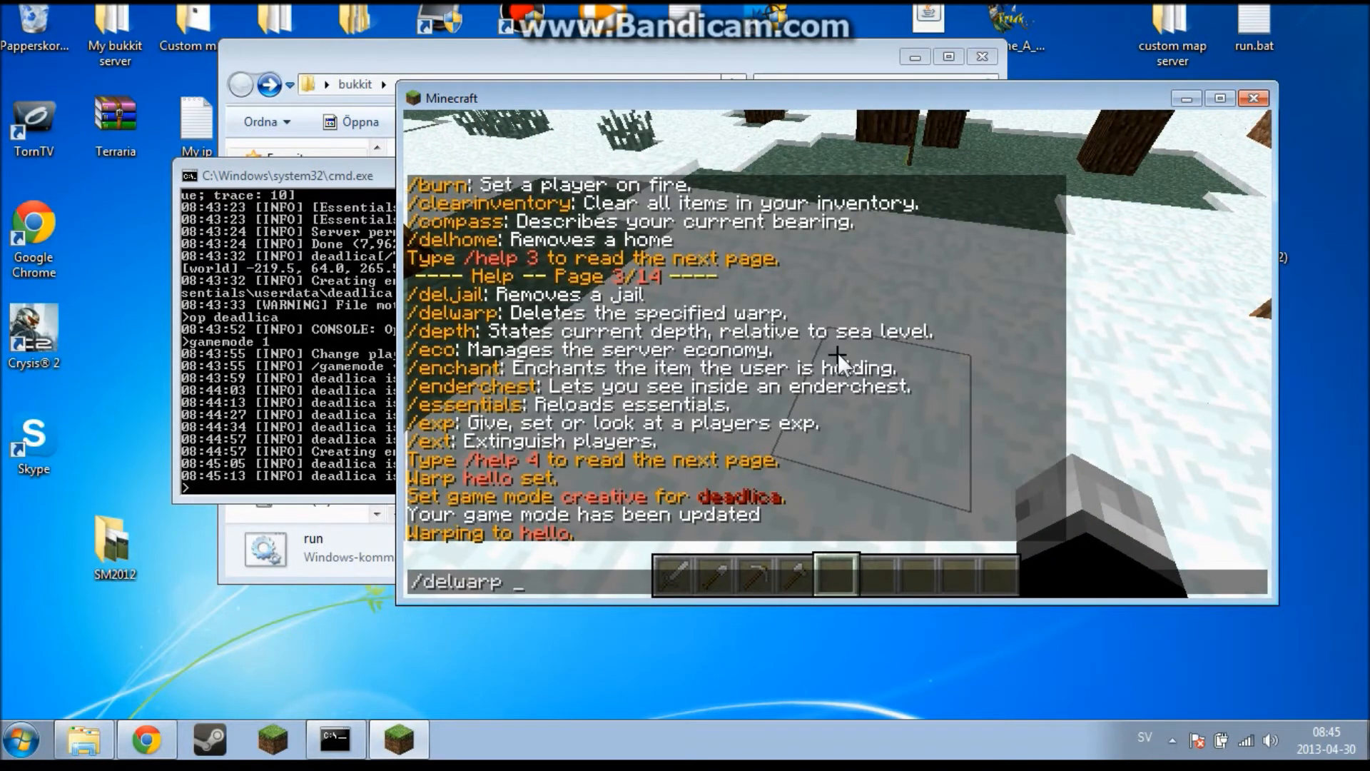
{"action": "type", "text": "hello"}
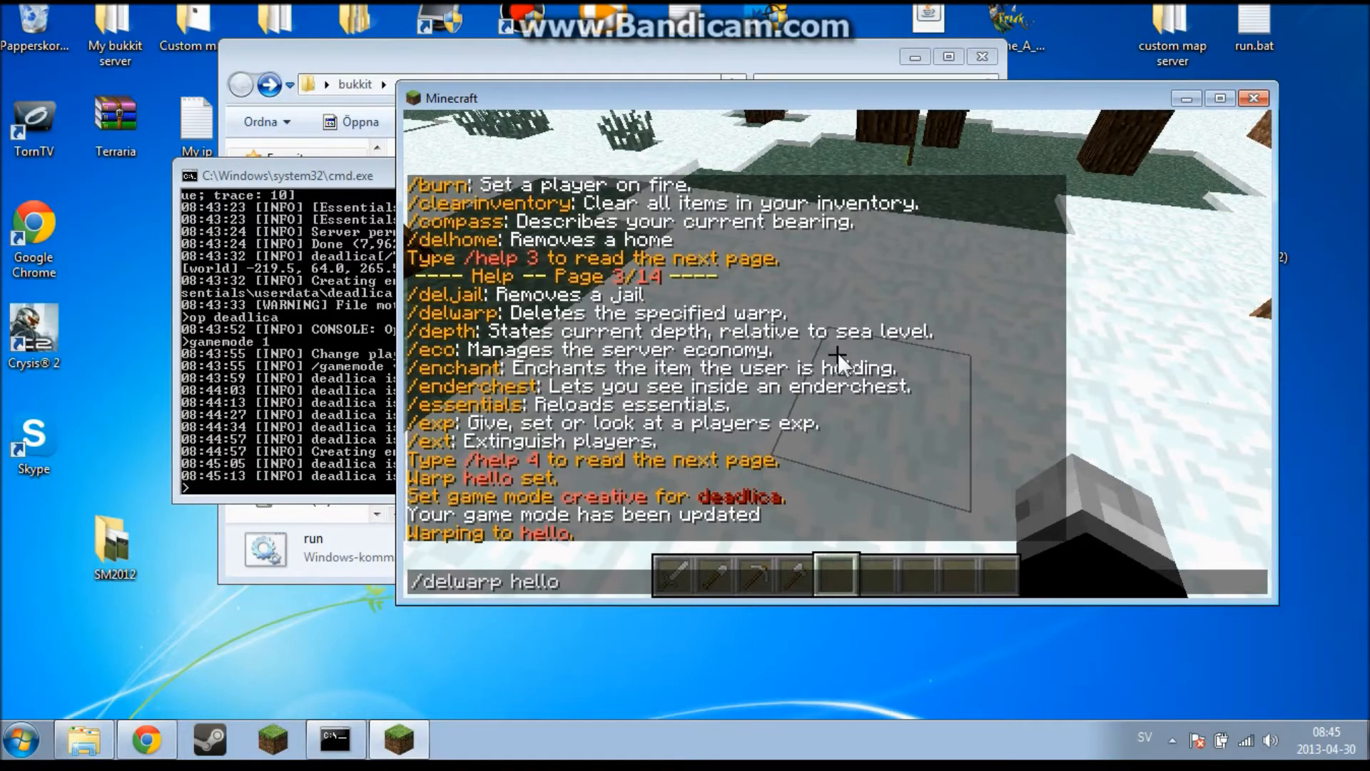
{"action": "key", "text": "Return"}
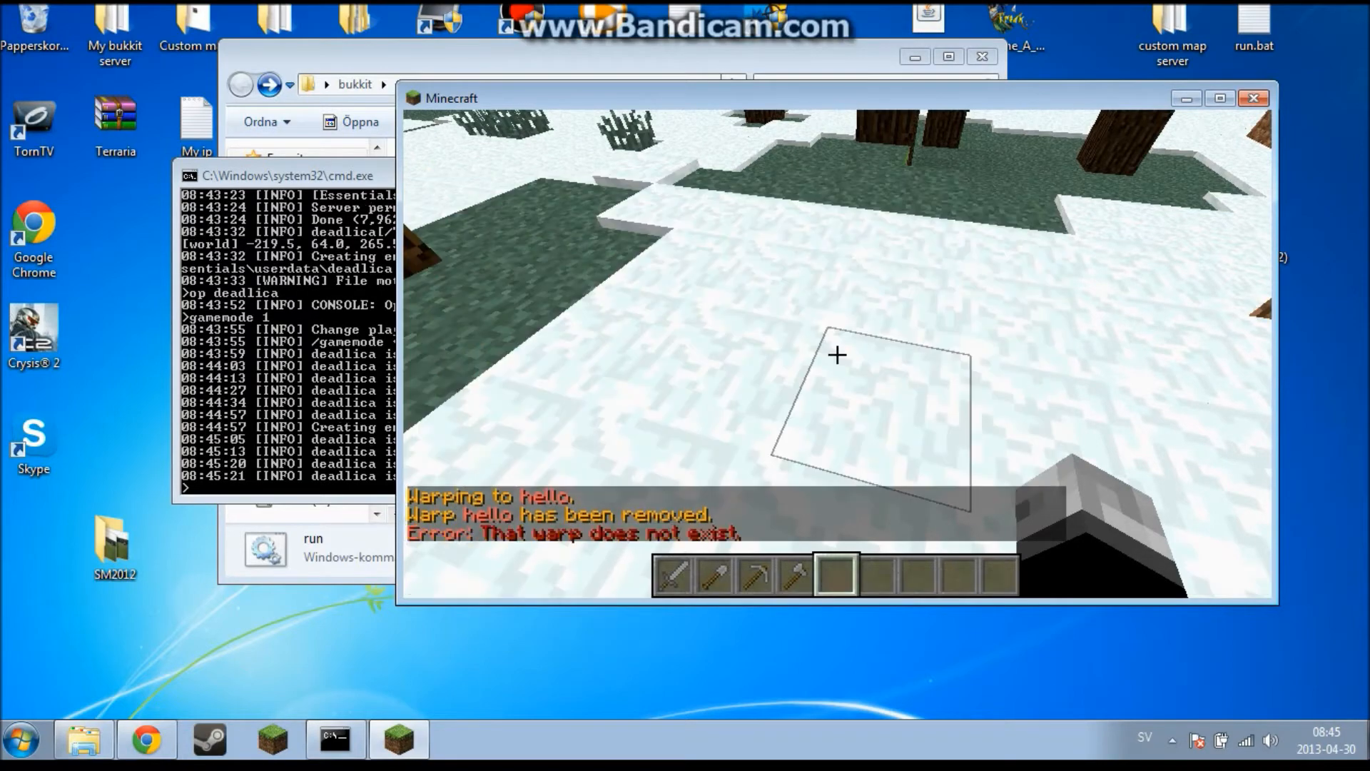